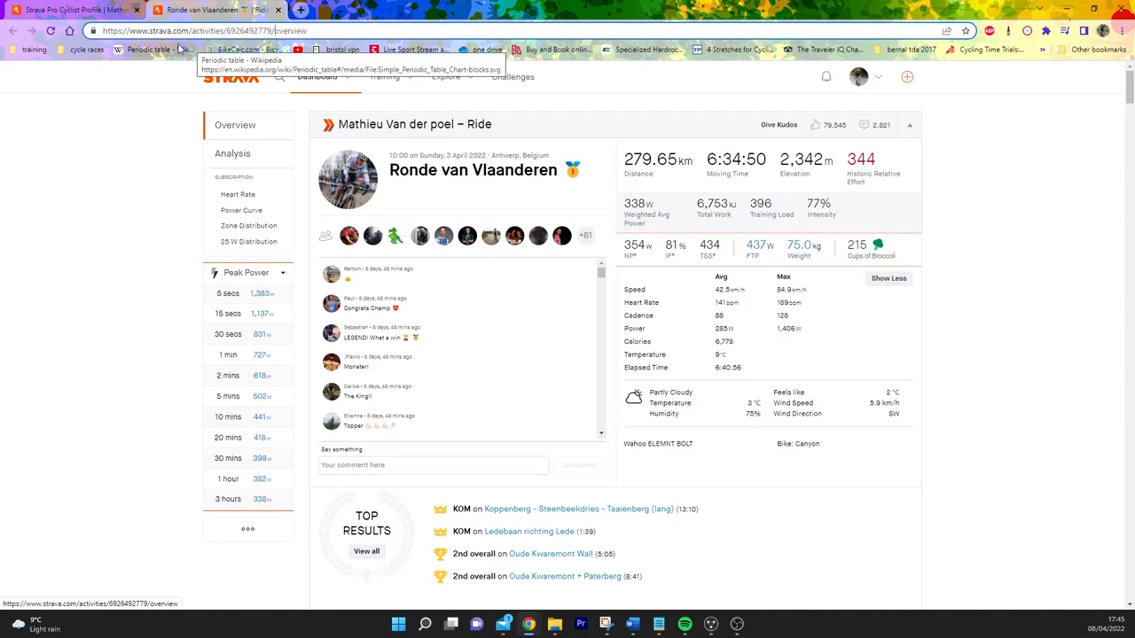
{"action": "mouse_move", "coordinate": [297, 181]}
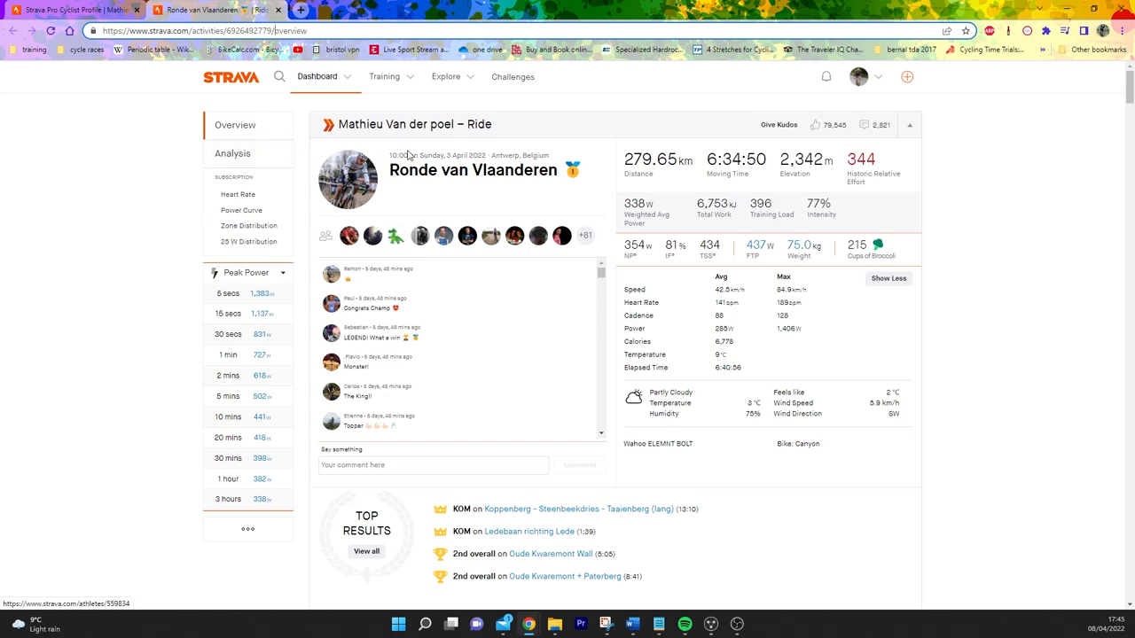
Step: Open the ride's Analysis view and select the first roughly 133 km on the elevation profile
{"action": "double_click", "coordinate": [473, 169]}
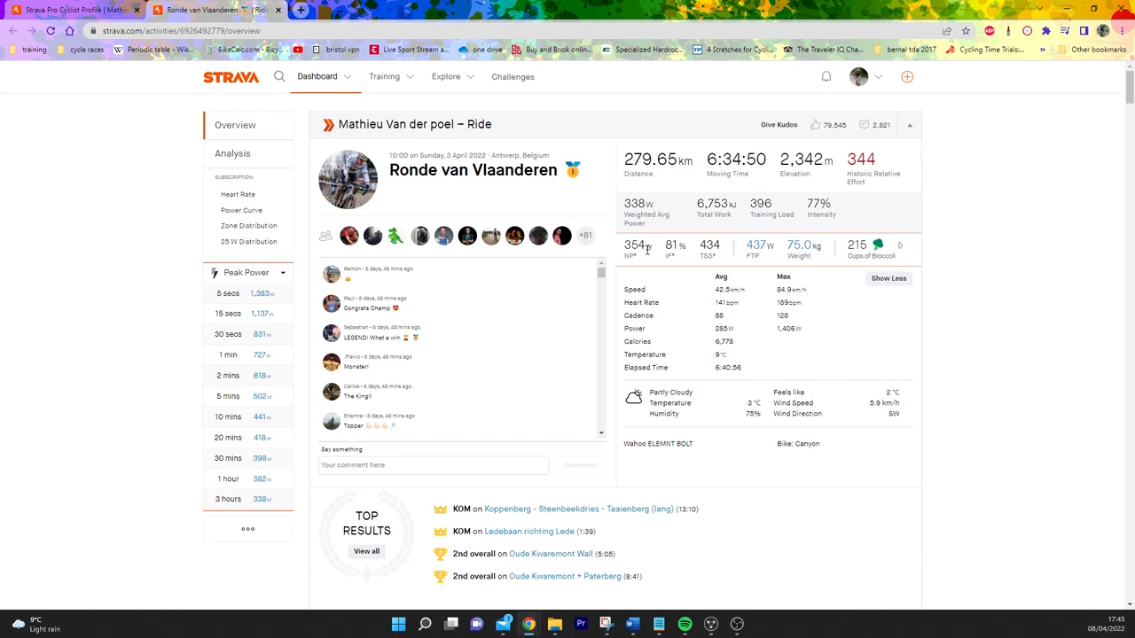
{"action": "mouse_move", "coordinate": [661, 251]}
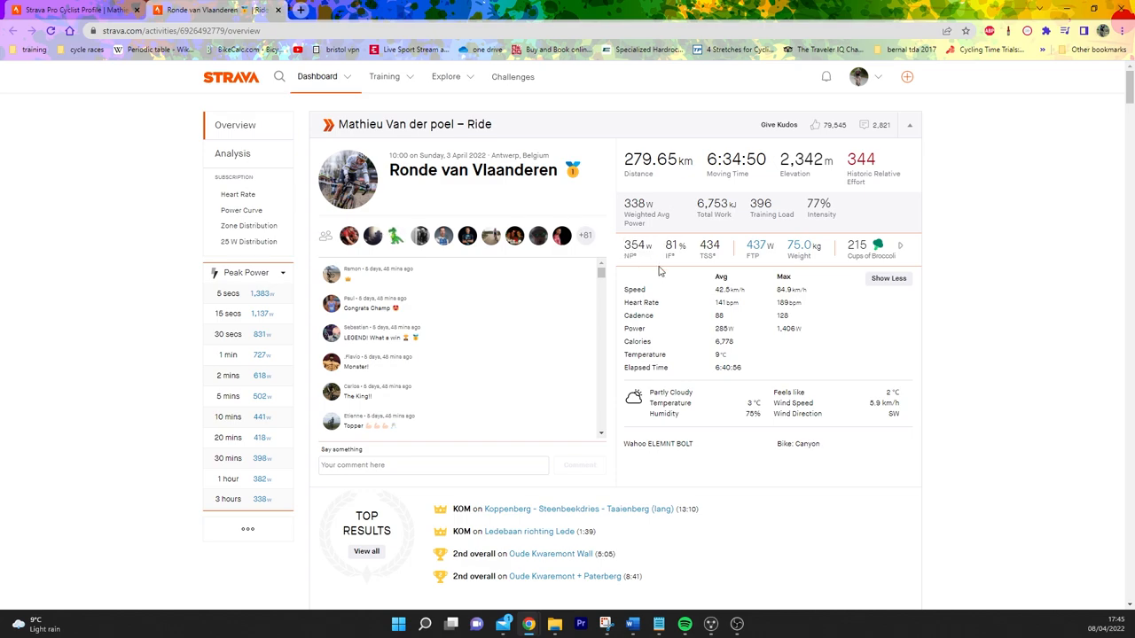
{"action": "mouse_move", "coordinate": [641, 302]}
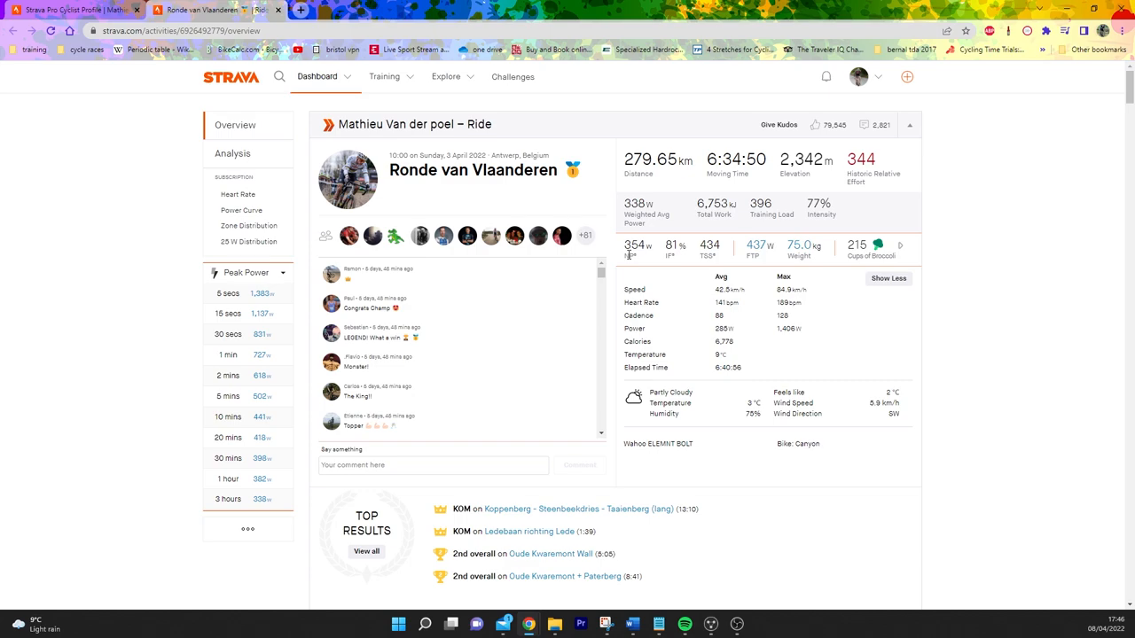
{"action": "mouse_move", "coordinate": [709, 258]}
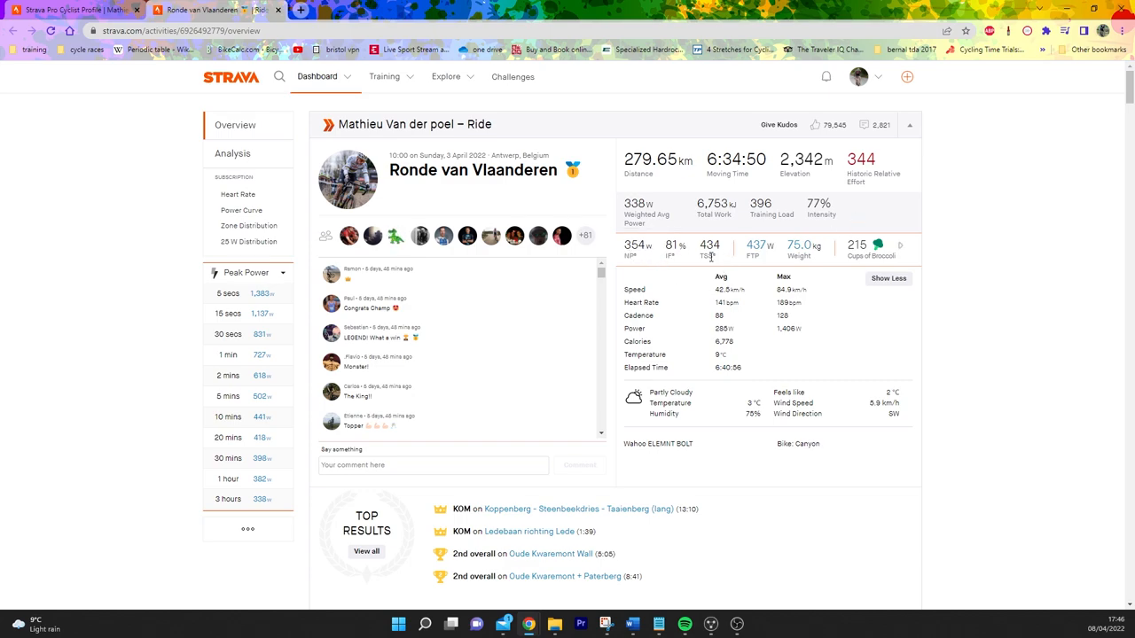
{"action": "mouse_move", "coordinate": [703, 317]}
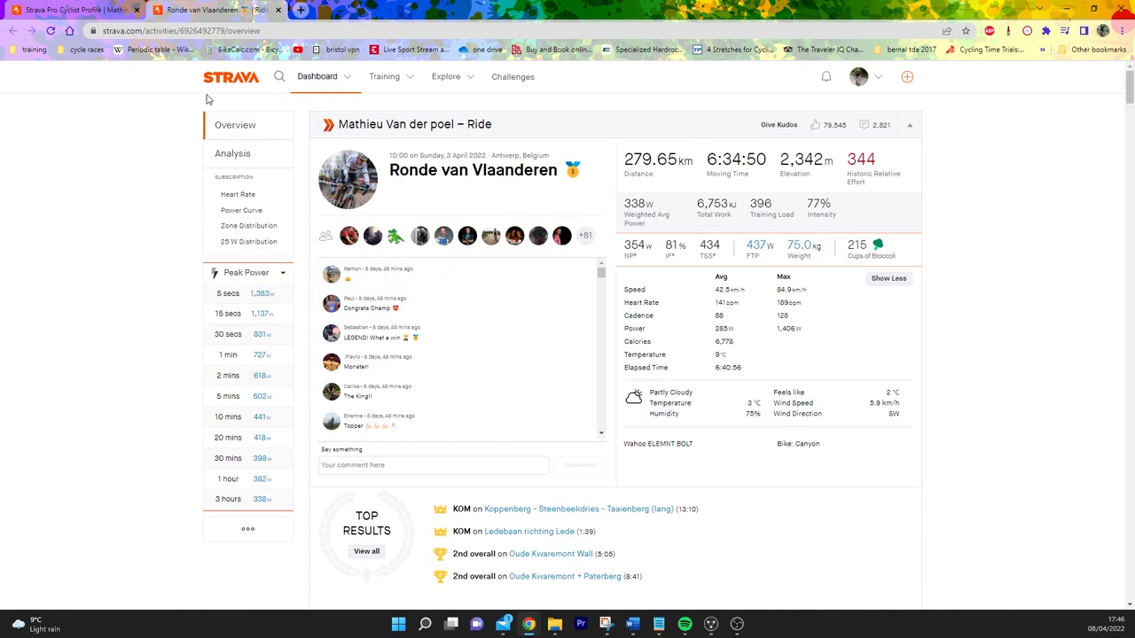
{"action": "left_click", "coordinate": [232, 153]}
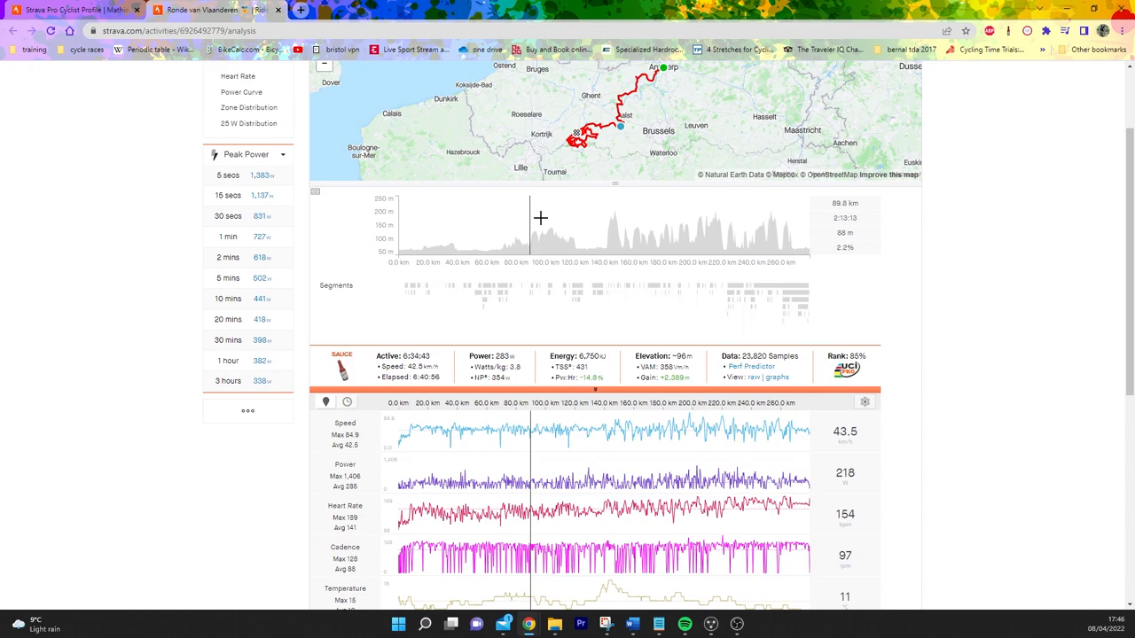
{"action": "left_click_drag", "start_coordinate": [398, 222], "coordinate": [603, 222]}
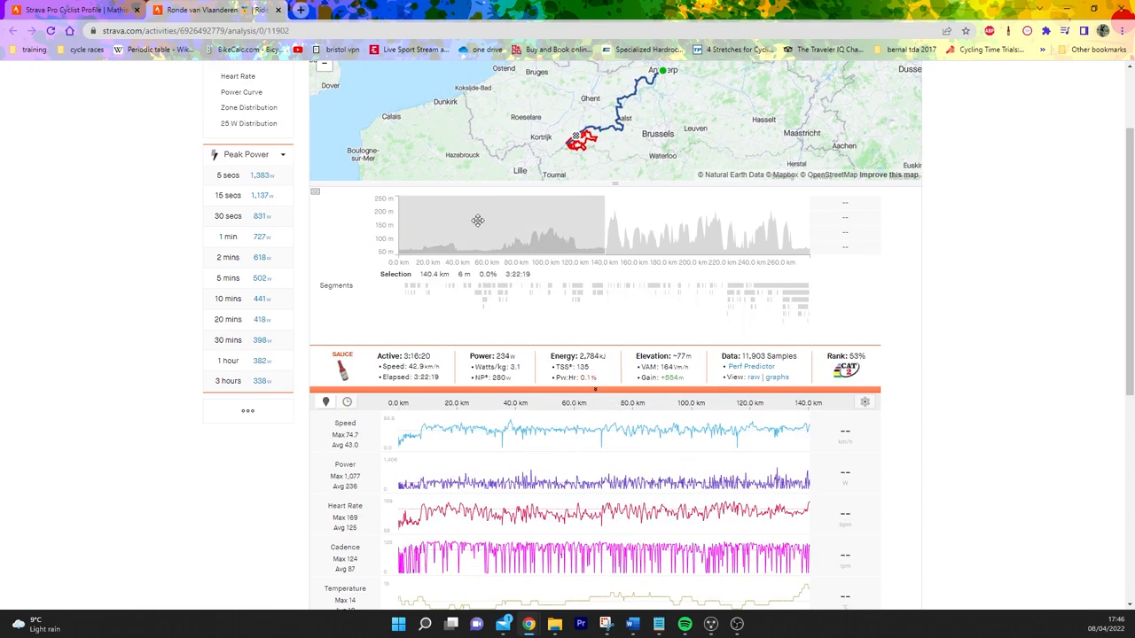
{"action": "mouse_move", "coordinate": [489, 429]}
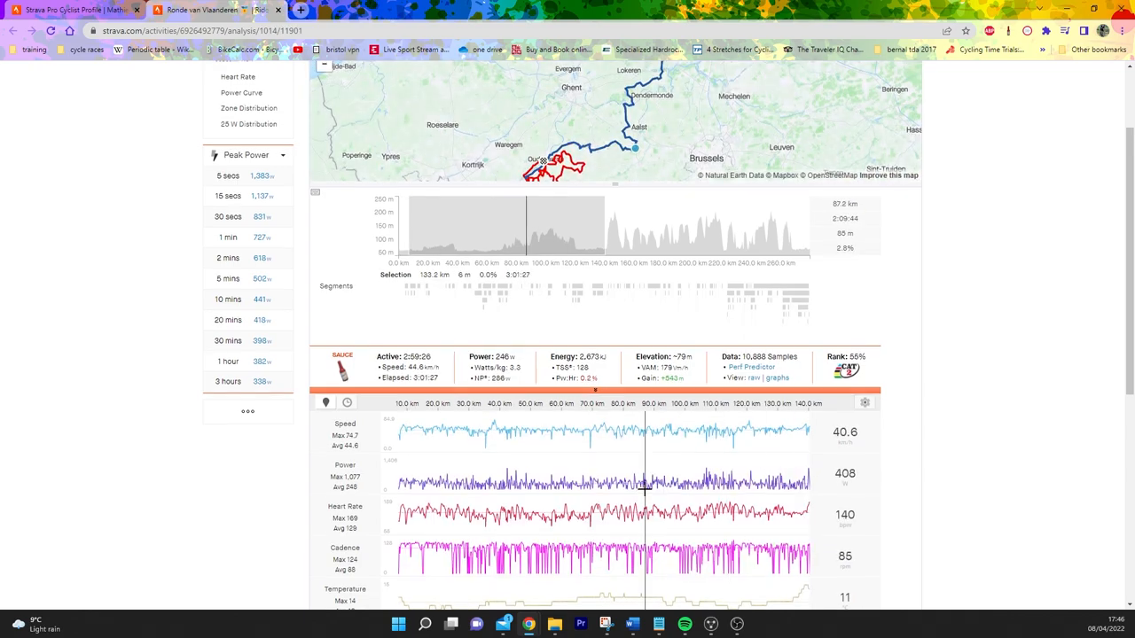
{"action": "scroll", "scroll_direction": "down", "scroll_amount": 3}
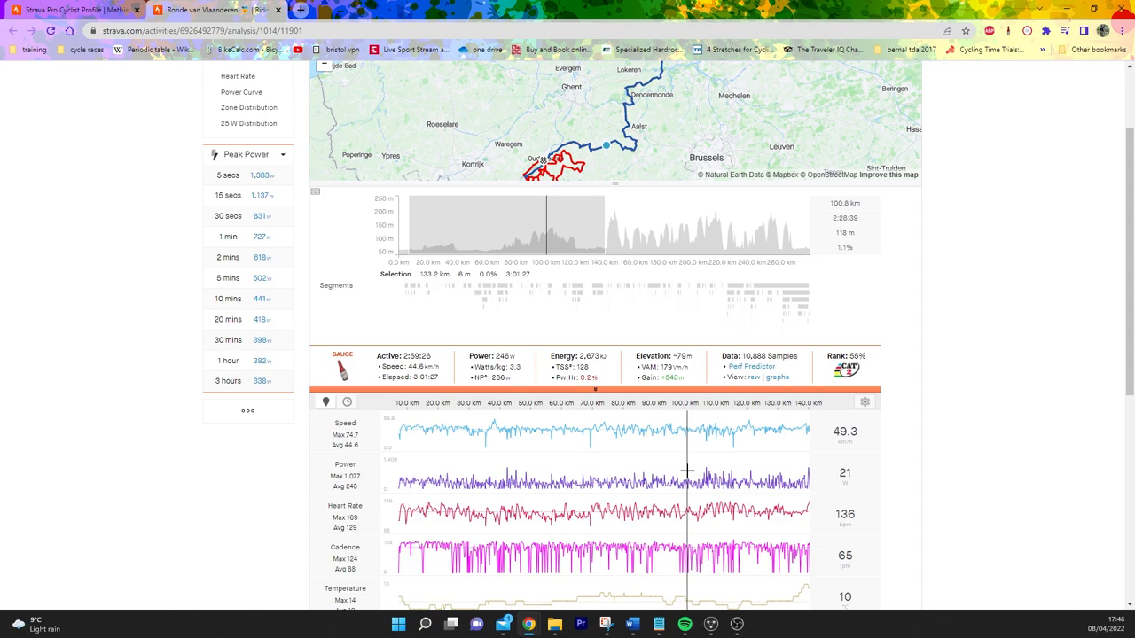
{"action": "mouse_move", "coordinate": [616, 341]}
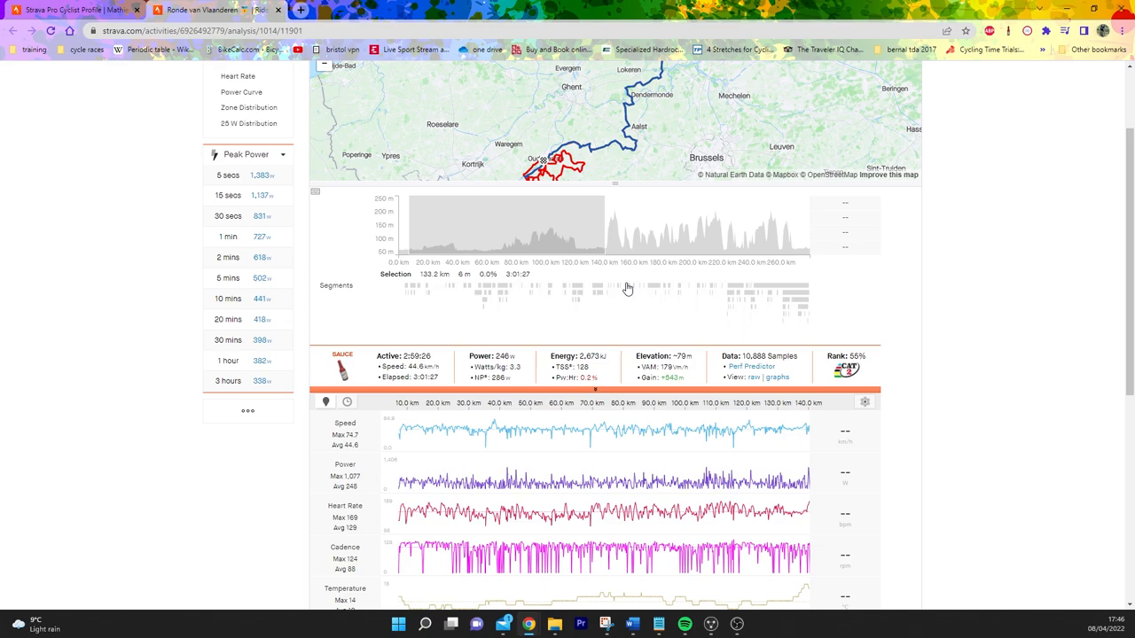
{"action": "mouse_move", "coordinate": [612, 238]}
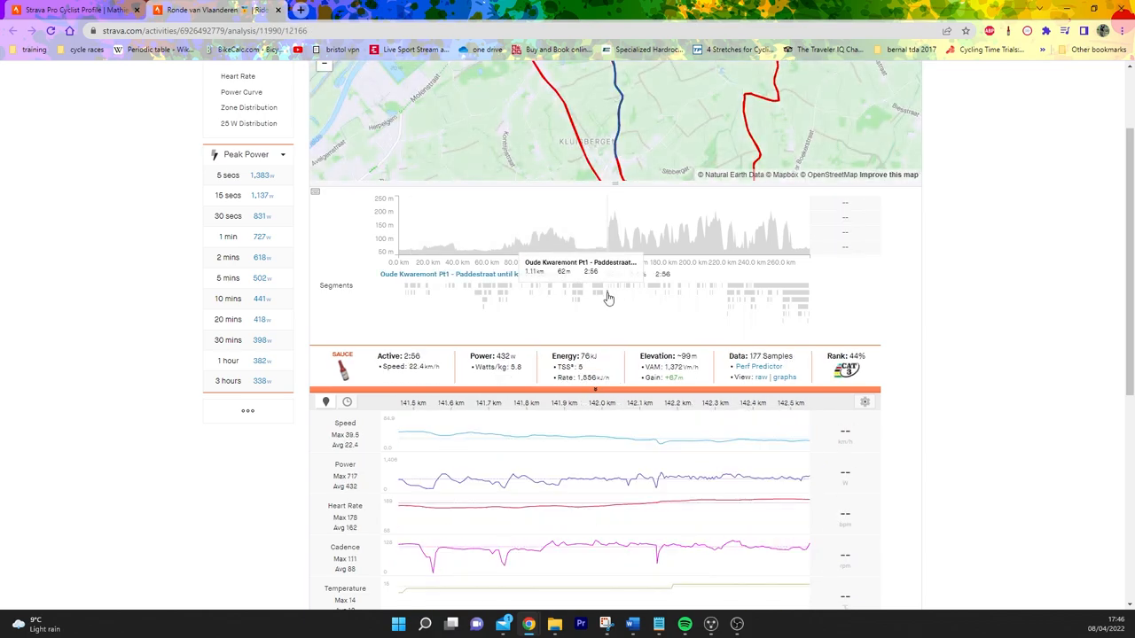
{"action": "mouse_move", "coordinate": [473, 443]}
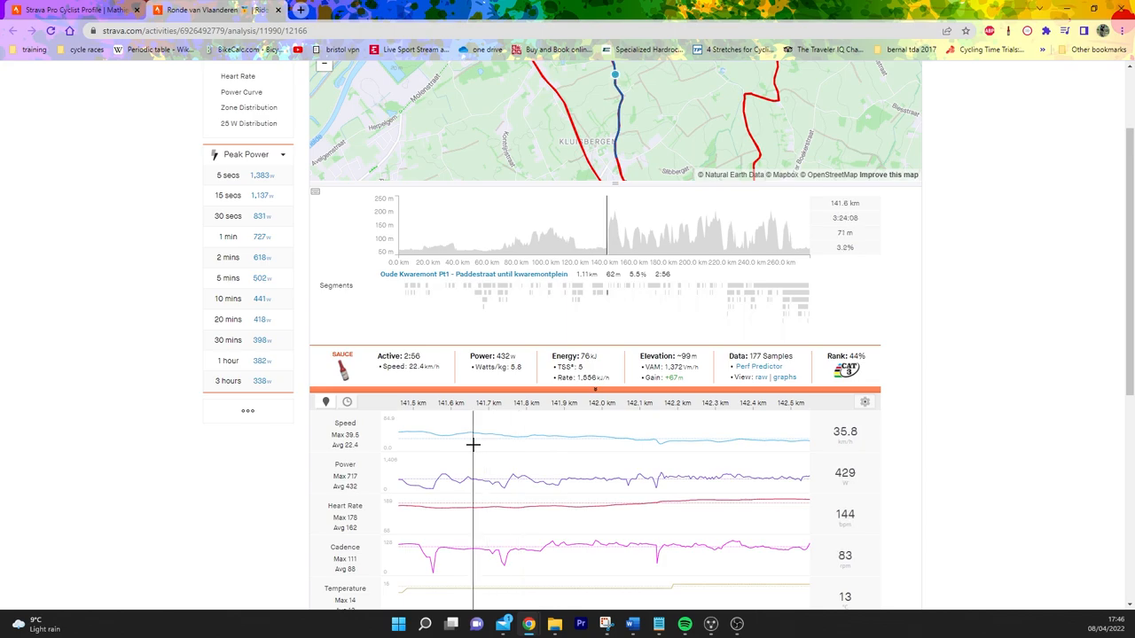
{"action": "mouse_move", "coordinate": [501, 461]}
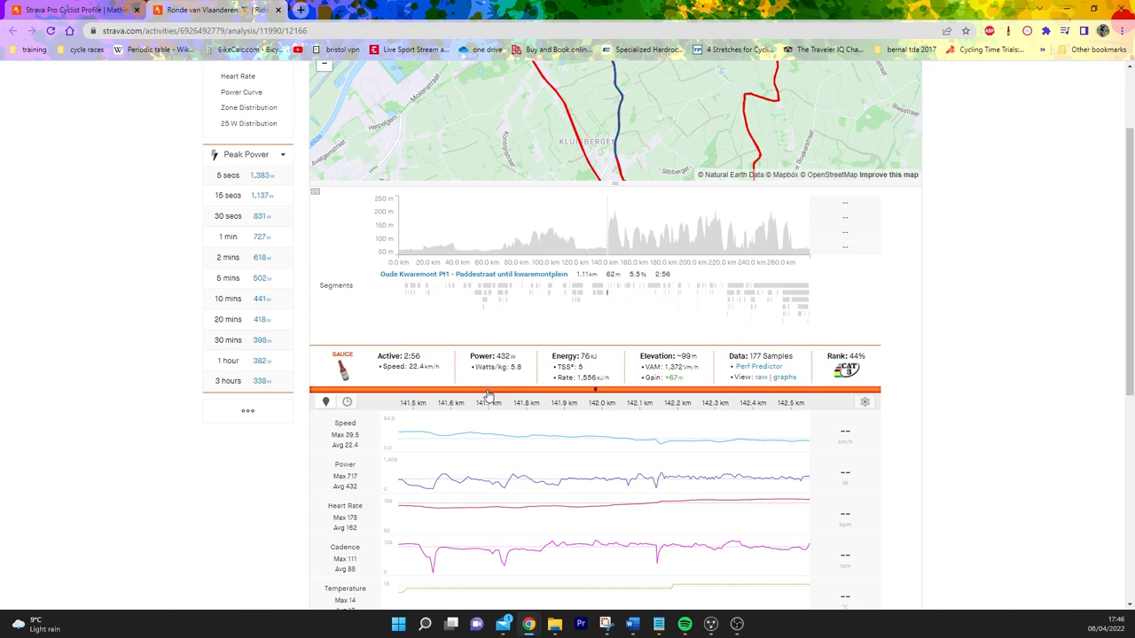
{"action": "mouse_move", "coordinate": [489, 395]}
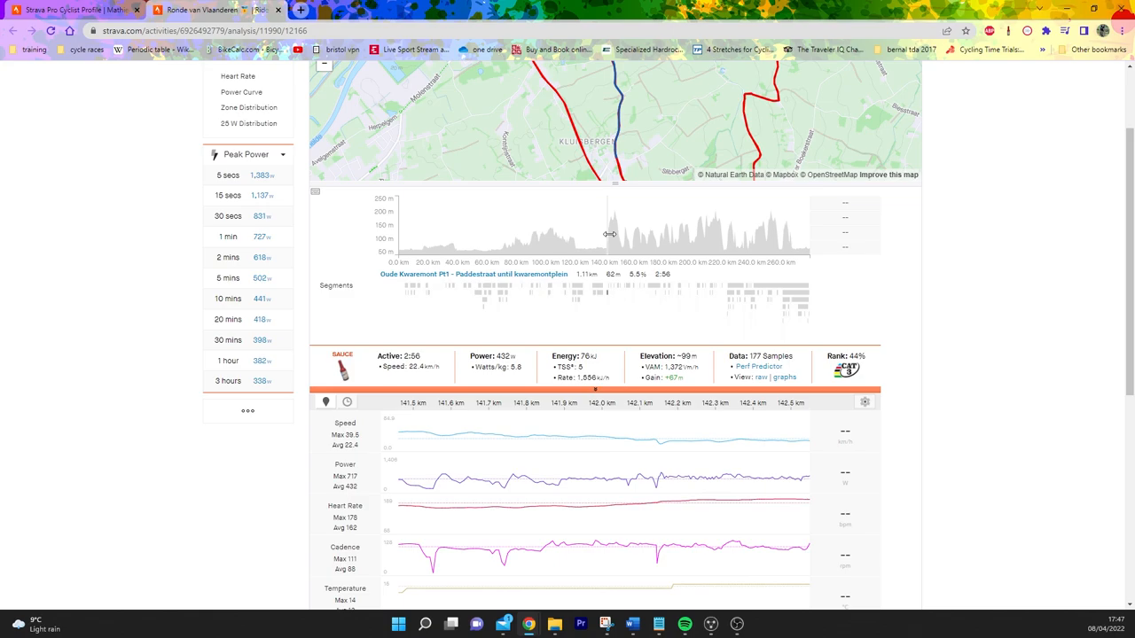
{"action": "mouse_move", "coordinate": [625, 291]}
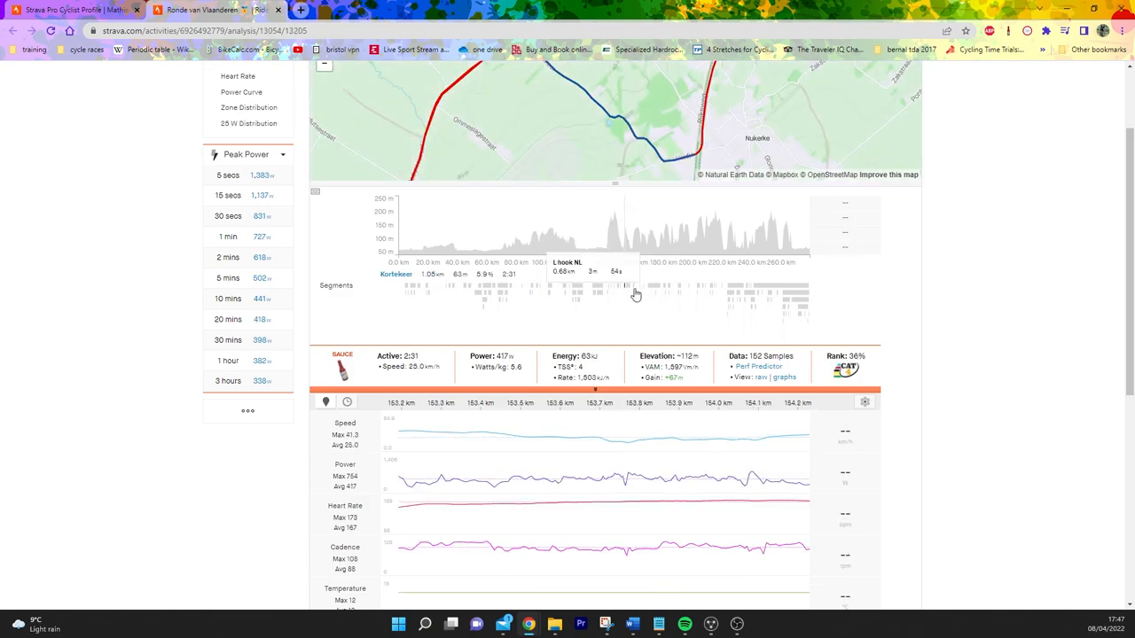
Step: Select the Keireberg climb segment bar to show its 380 W, 1:26 effort
{"action": "left_click", "coordinate": [648, 290]}
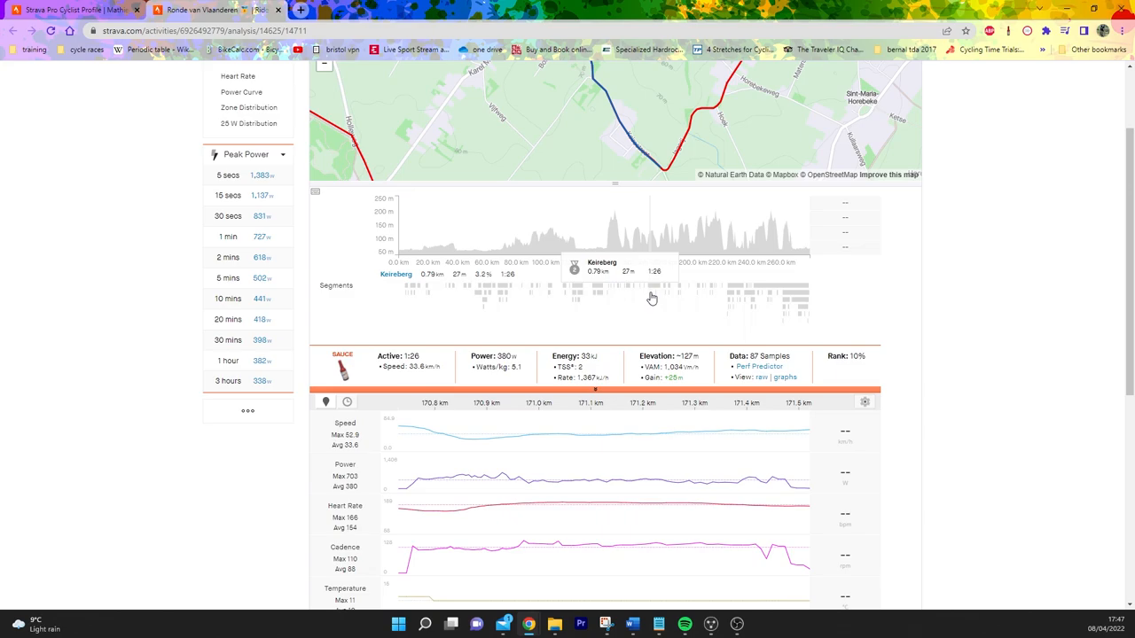
{"action": "mouse_move", "coordinate": [633, 222]}
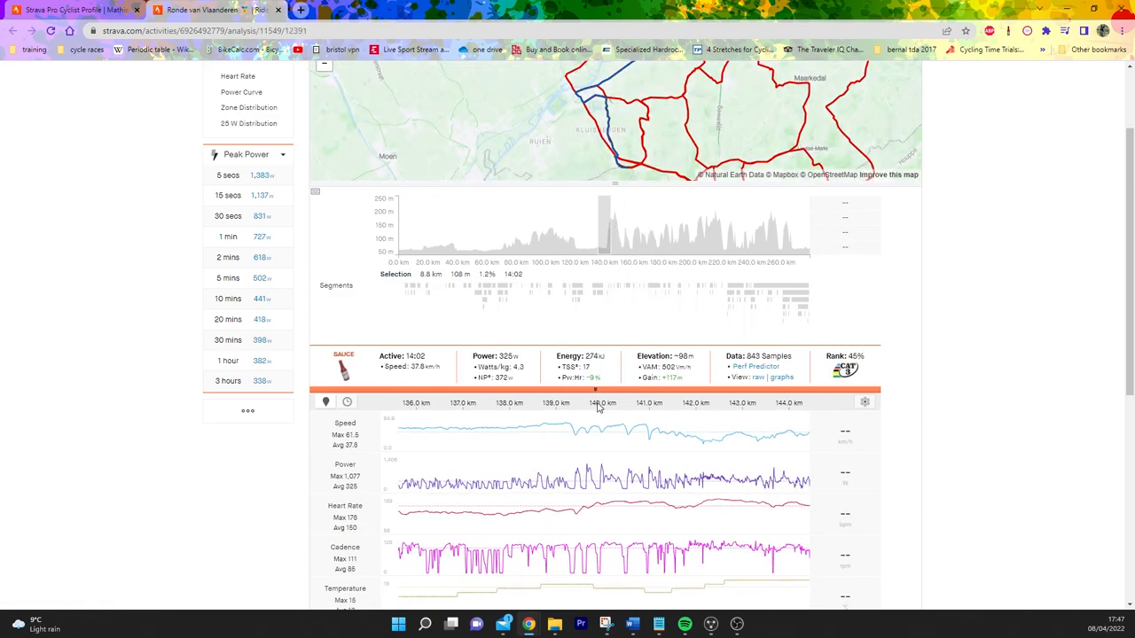
{"action": "mouse_move", "coordinate": [704, 452]}
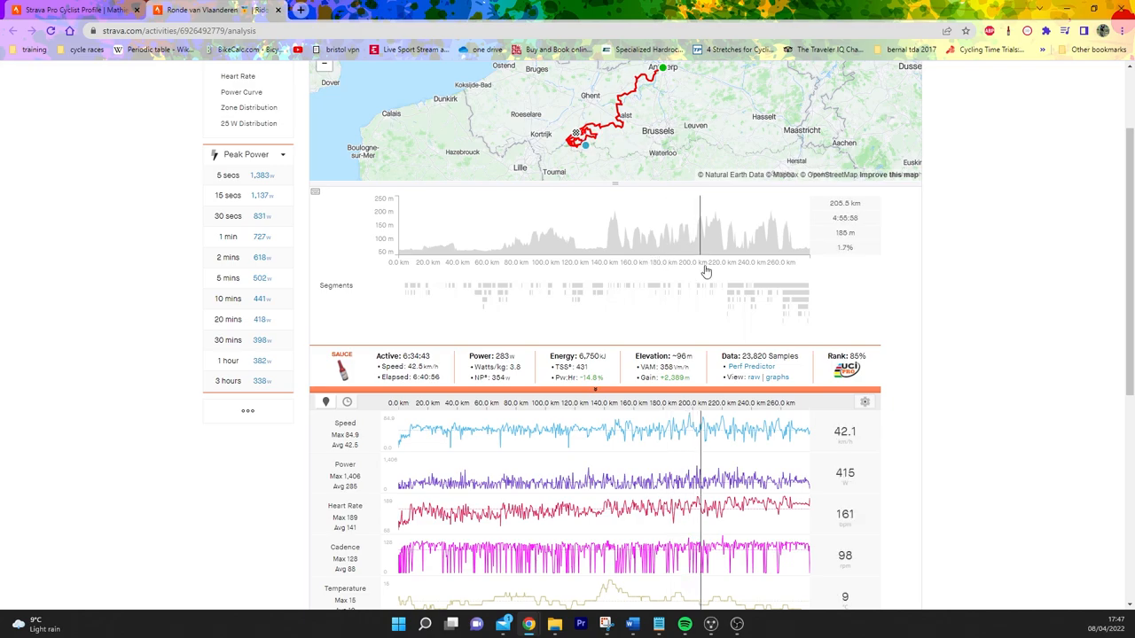
{"action": "mouse_move", "coordinate": [691, 241]}
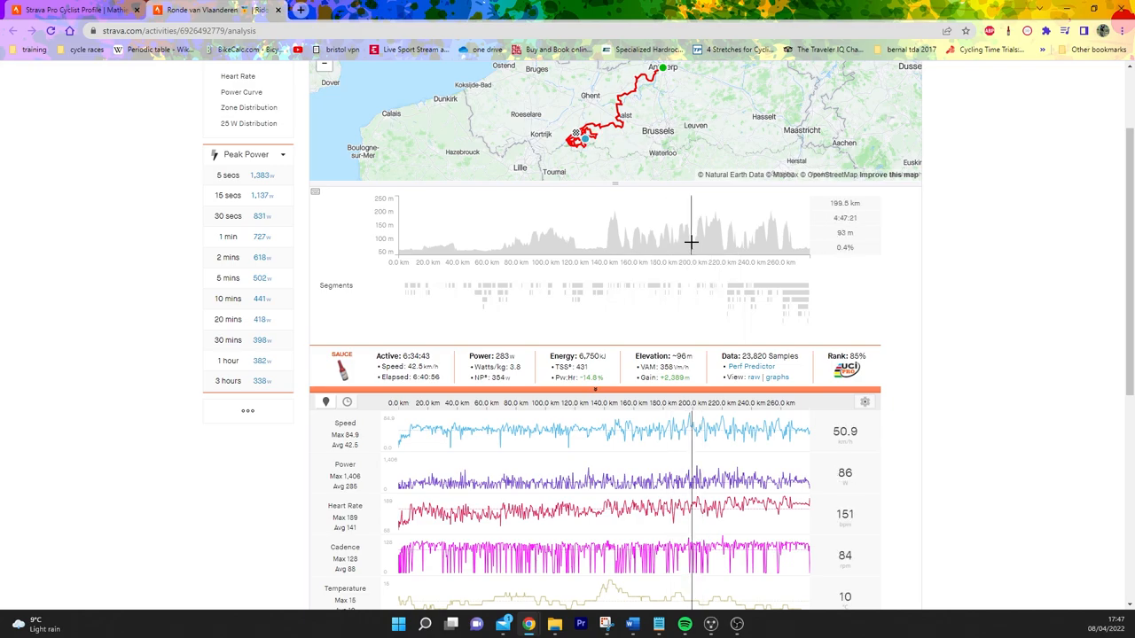
Step: Select the best 1-minute peak power effort near 203 km, about 727 W
{"action": "left_click_drag", "start_coordinate": [599, 226], "coordinate": [696, 226]}
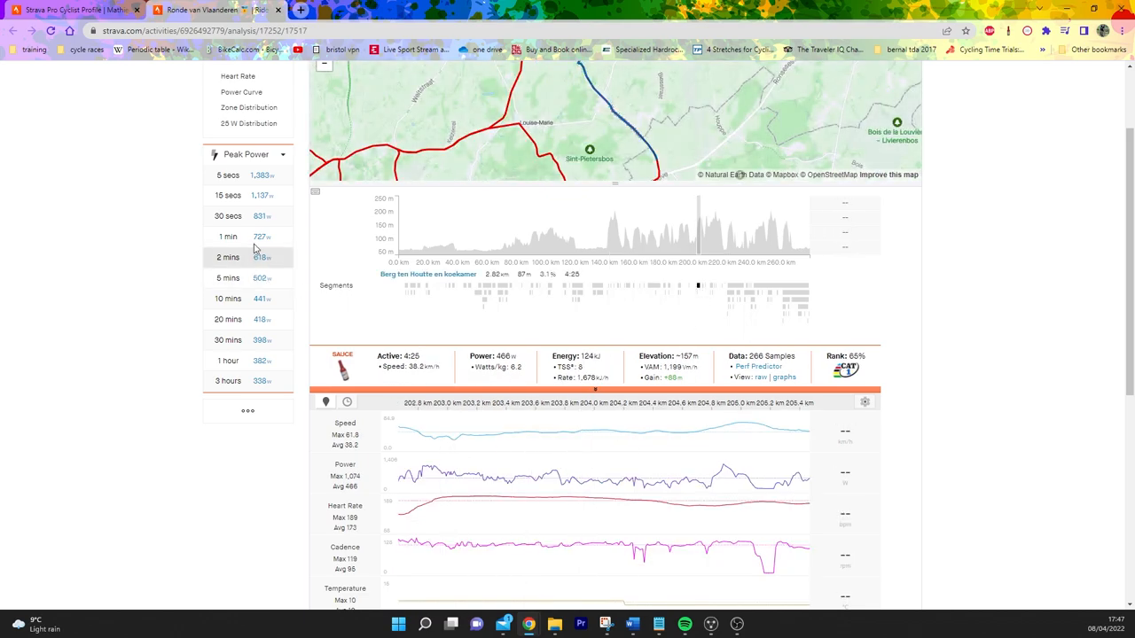
{"action": "left_click", "coordinate": [227, 237]}
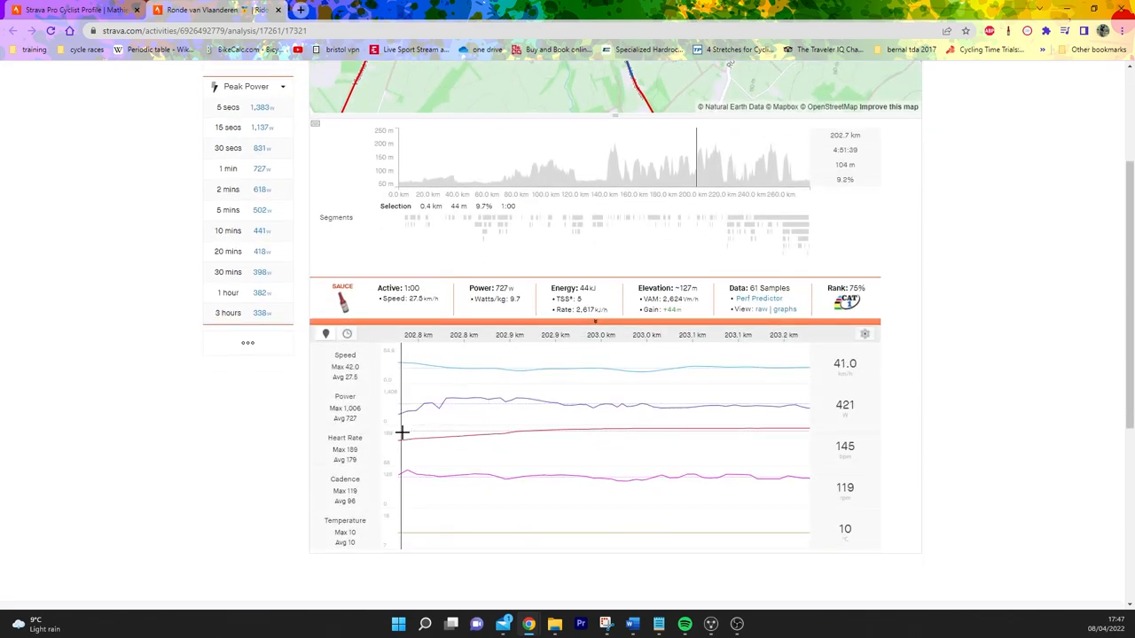
{"action": "mouse_move", "coordinate": [494, 417]}
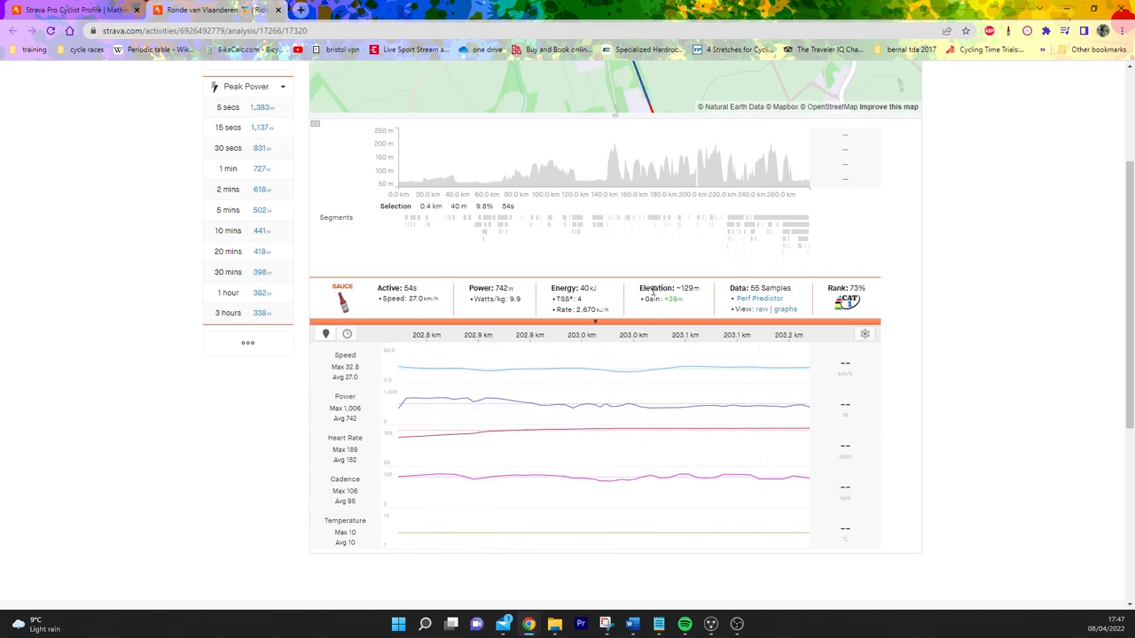
{"action": "mouse_move", "coordinate": [715, 166]}
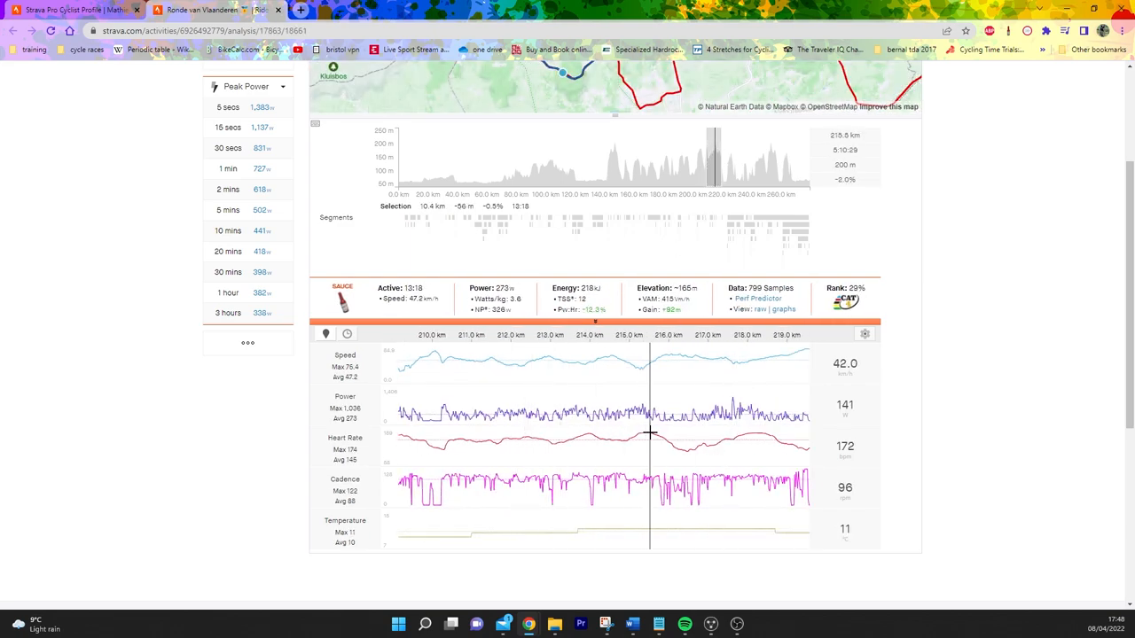
{"action": "mouse_move", "coordinate": [736, 151]}
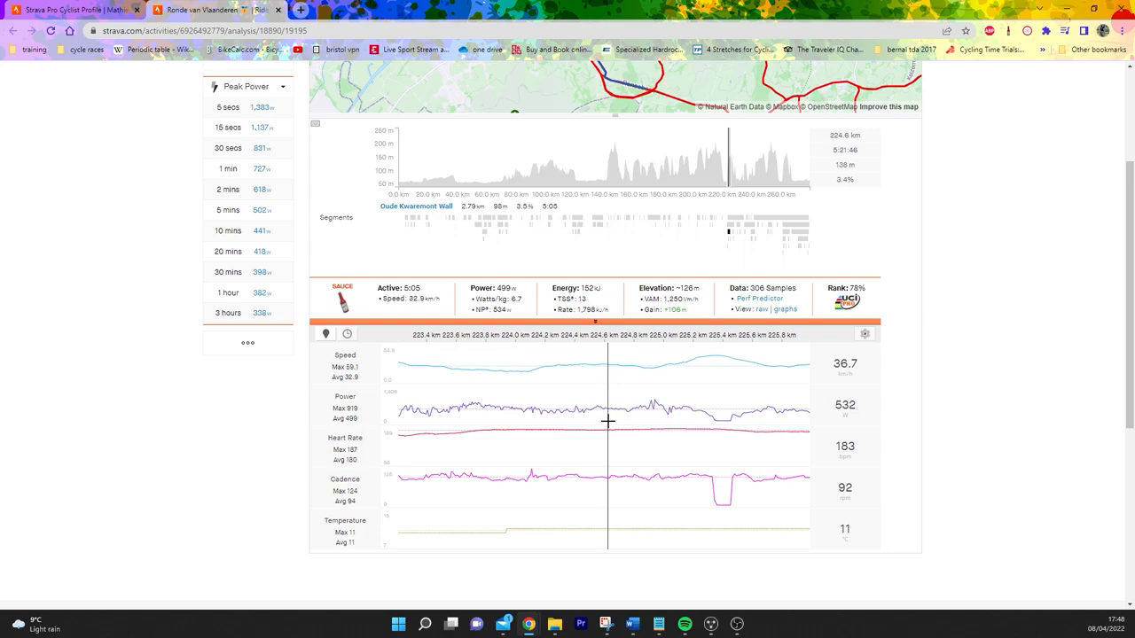
Step: Scroll to the Oude Kwaremont climb near 224 km and pan the map around its route
{"action": "scroll", "scroll_direction": "down", "scroll_amount": 3}
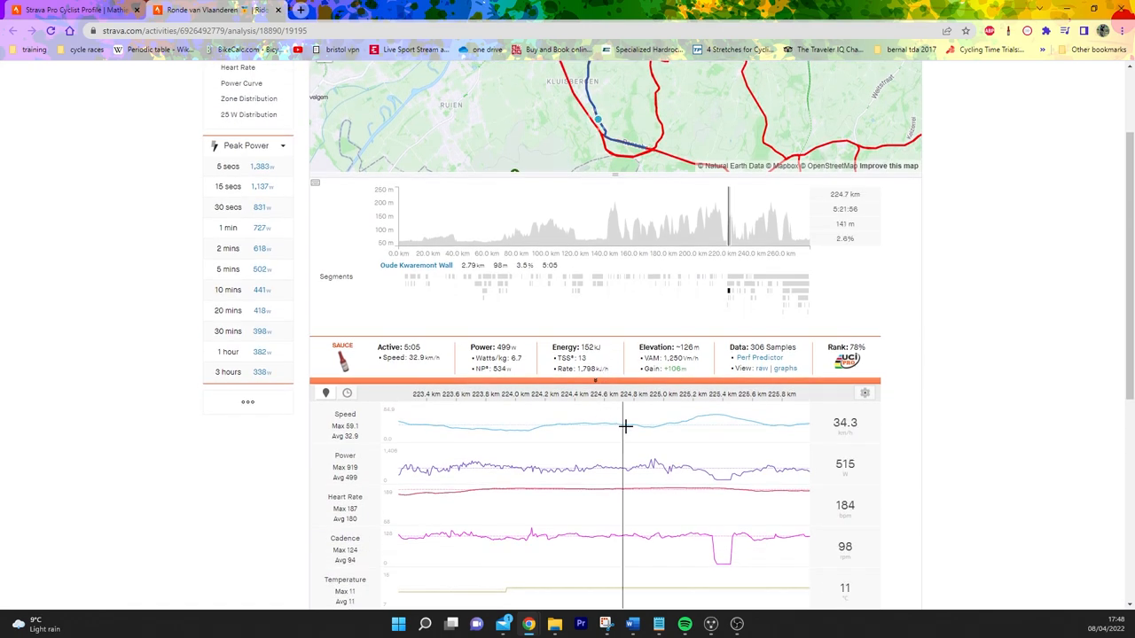
{"action": "scroll", "scroll_direction": "down", "scroll_amount": 3}
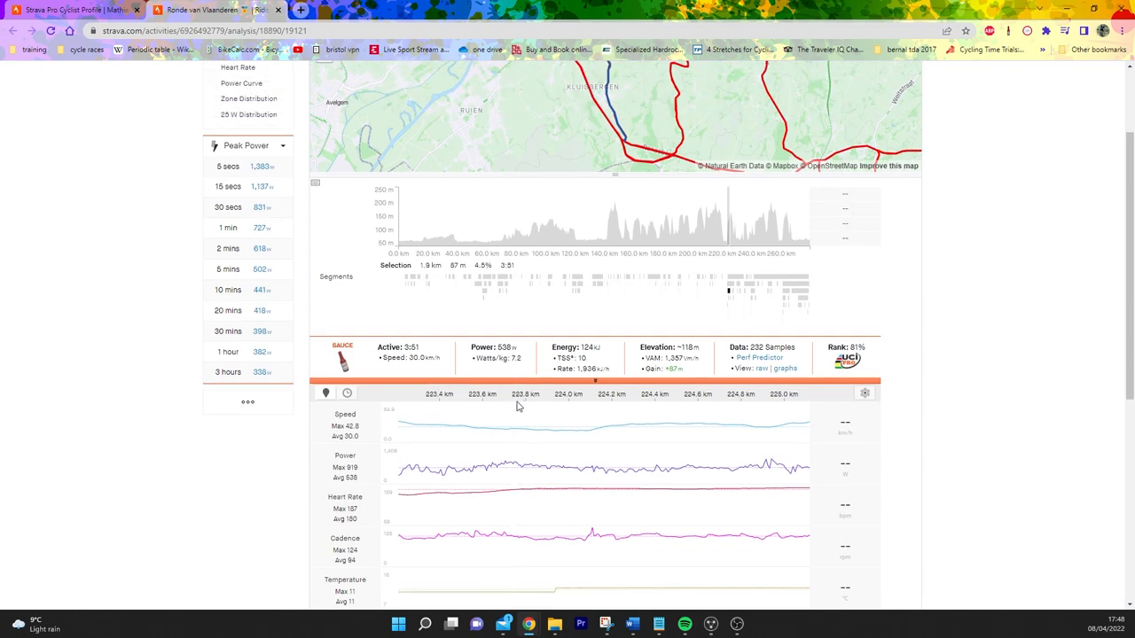
{"action": "mouse_move", "coordinate": [560, 411]}
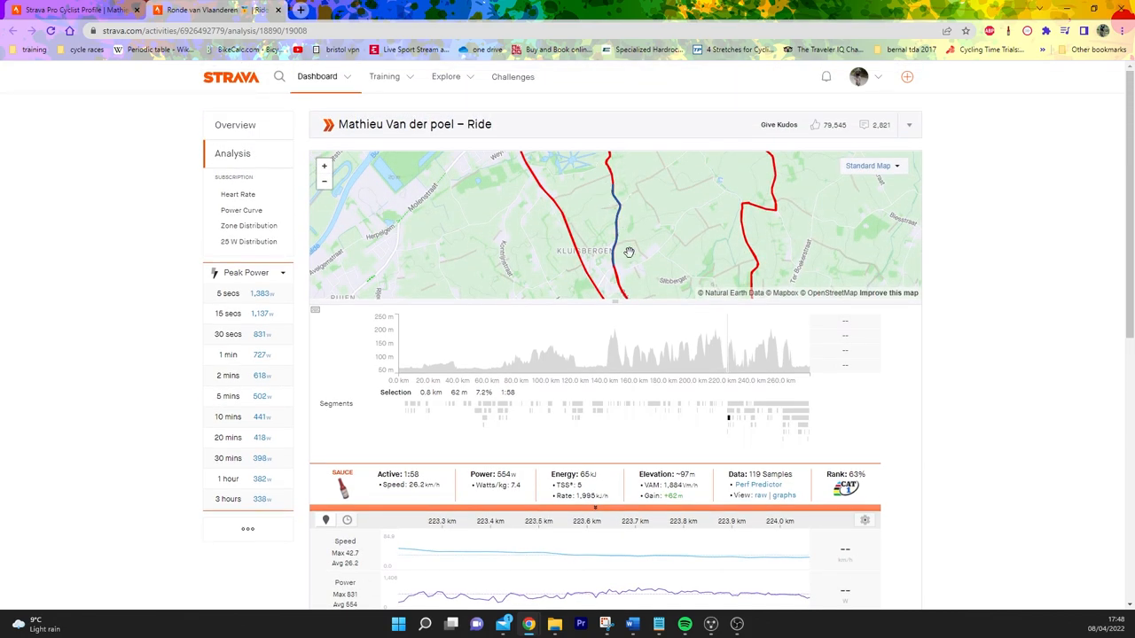
{"action": "left_click_drag", "start_coordinate": [629, 252], "coordinate": [614, 274]}
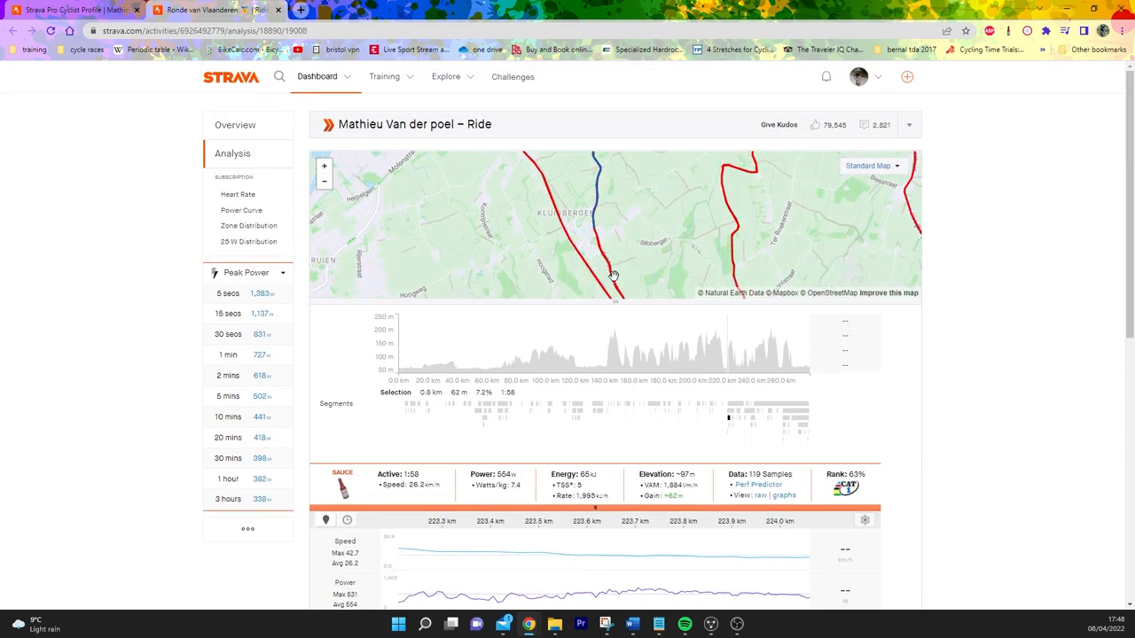
{"action": "scroll", "scroll_direction": "down", "scroll_amount": 3}
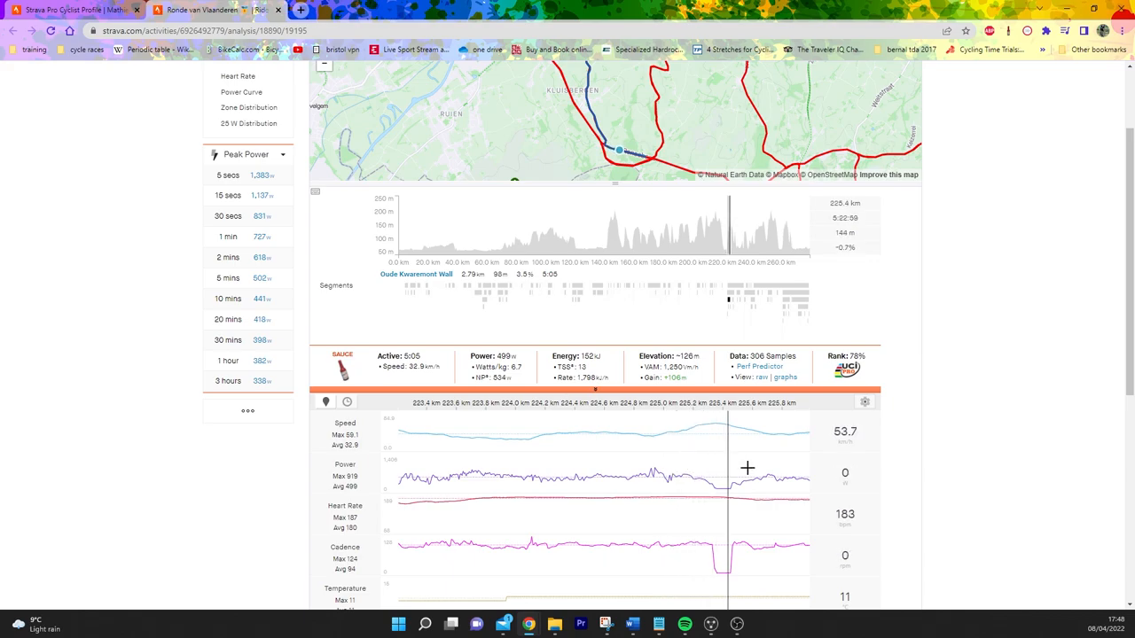
{"action": "mouse_move", "coordinate": [727, 468]}
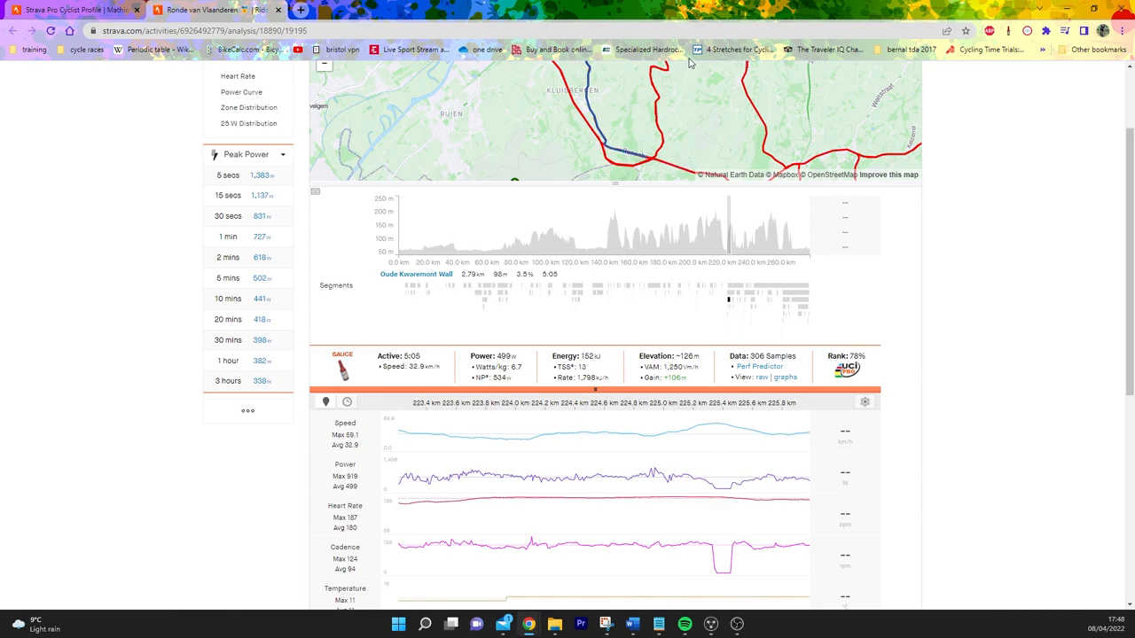
{"action": "mouse_move", "coordinate": [734, 307]}
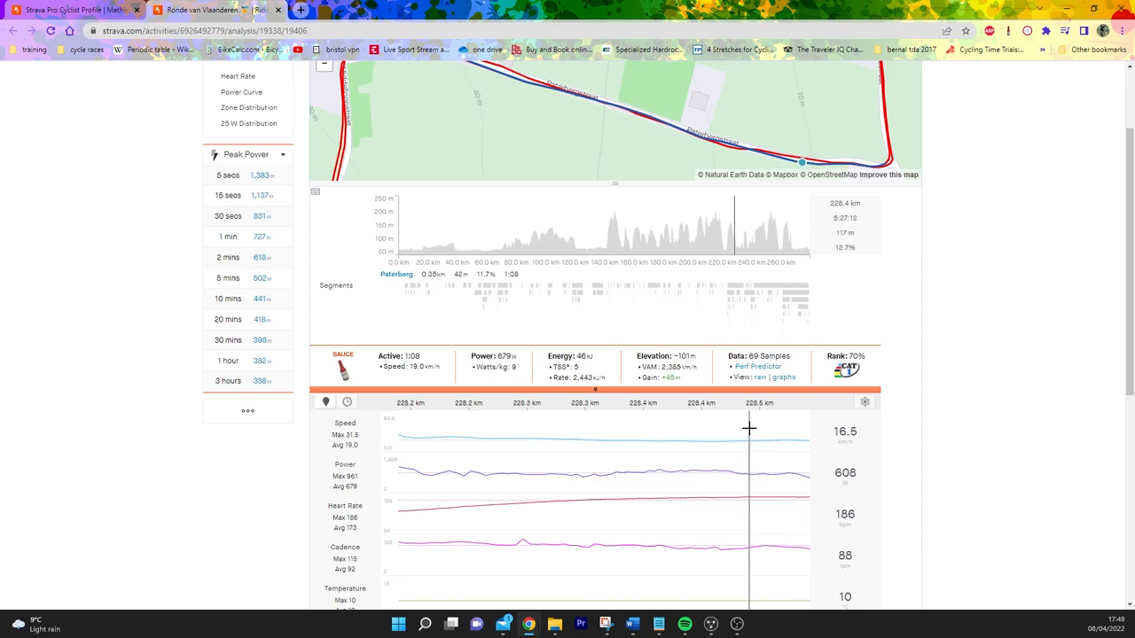
{"action": "mouse_move", "coordinate": [743, 307]}
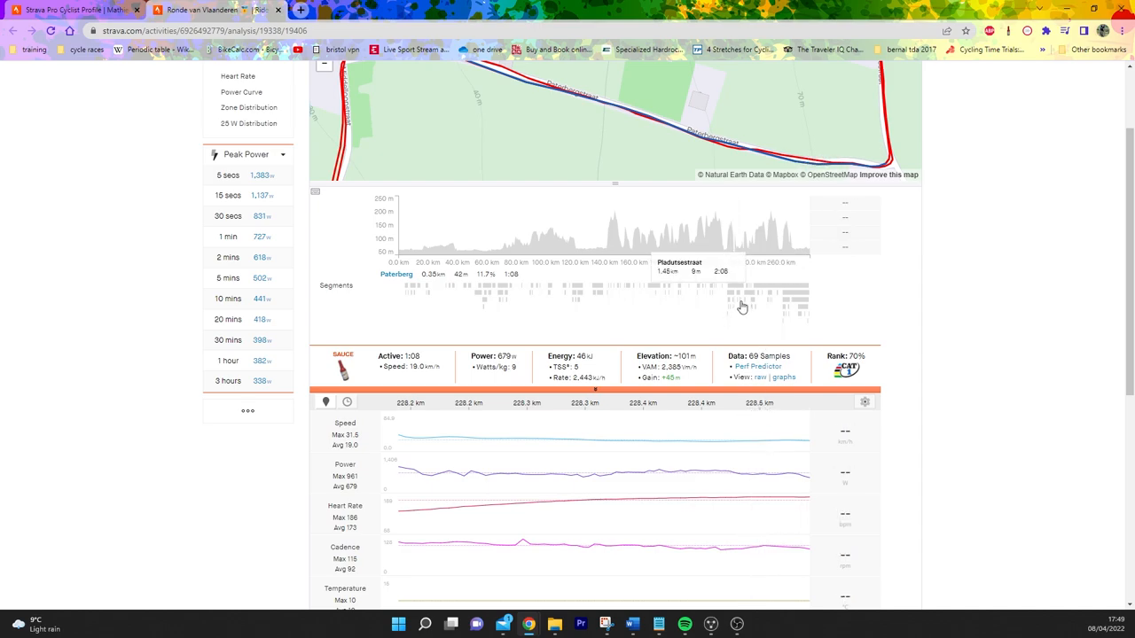
Step: Select the Koppenberg full climb segment bar to load its power data
{"action": "left_click", "coordinate": [748, 288]}
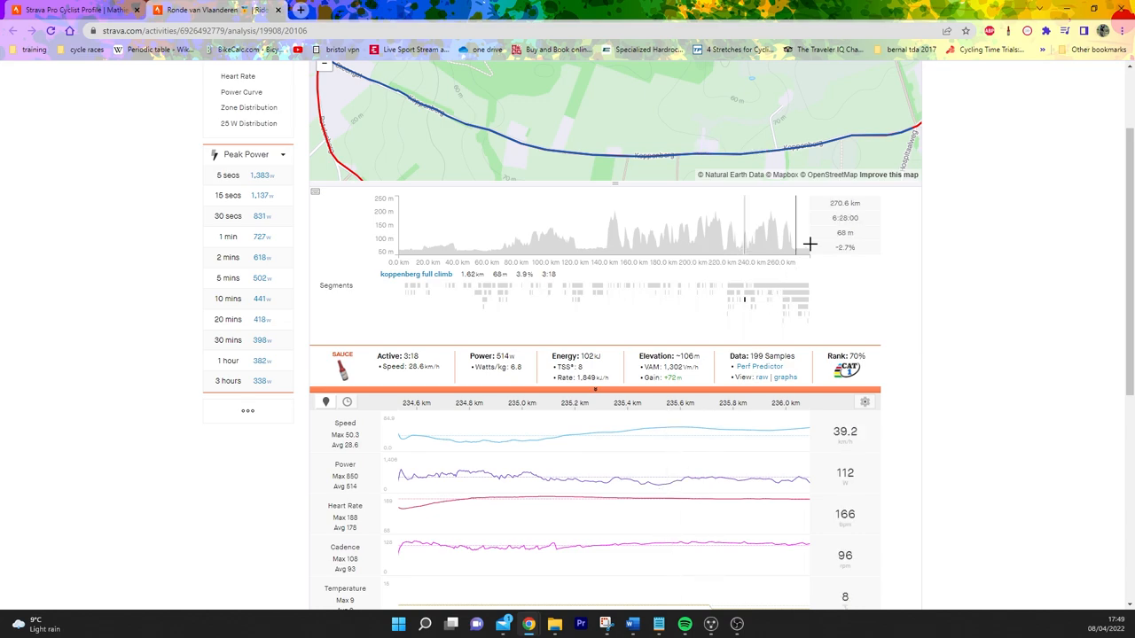
{"action": "mouse_move", "coordinate": [571, 442]}
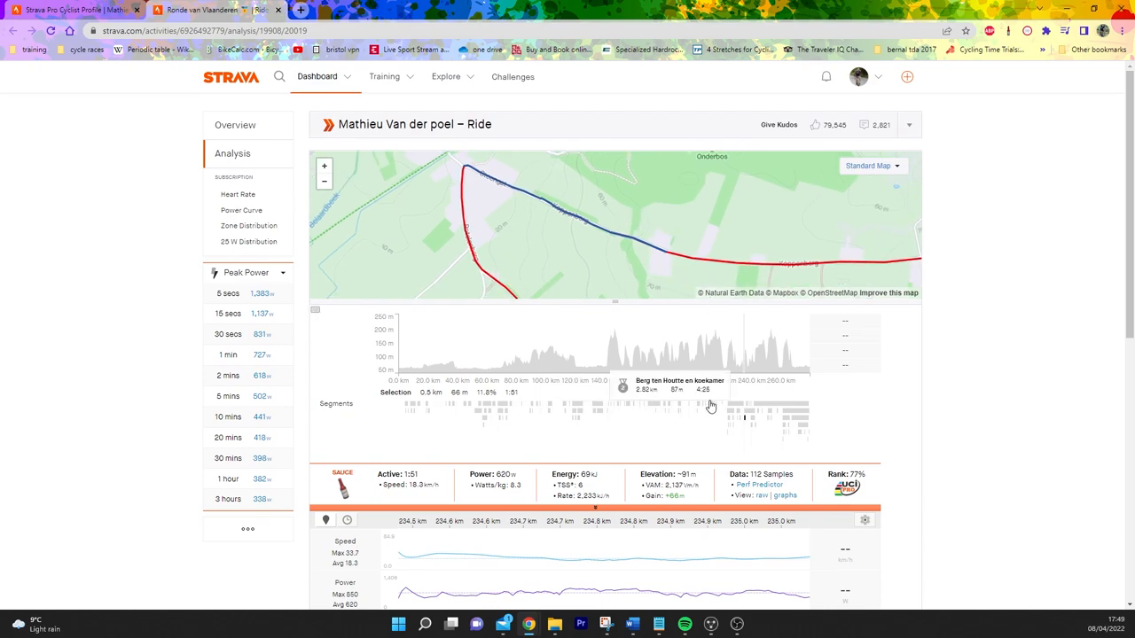
{"action": "scroll", "scroll_direction": "down", "scroll_amount": 3}
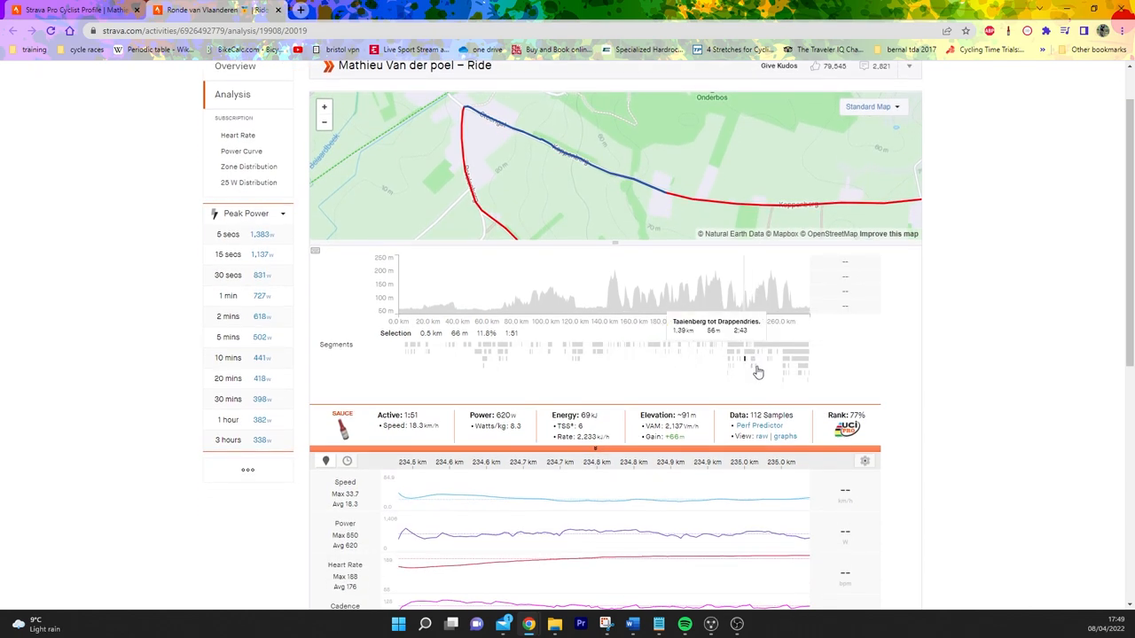
{"action": "mouse_move", "coordinate": [755, 370]}
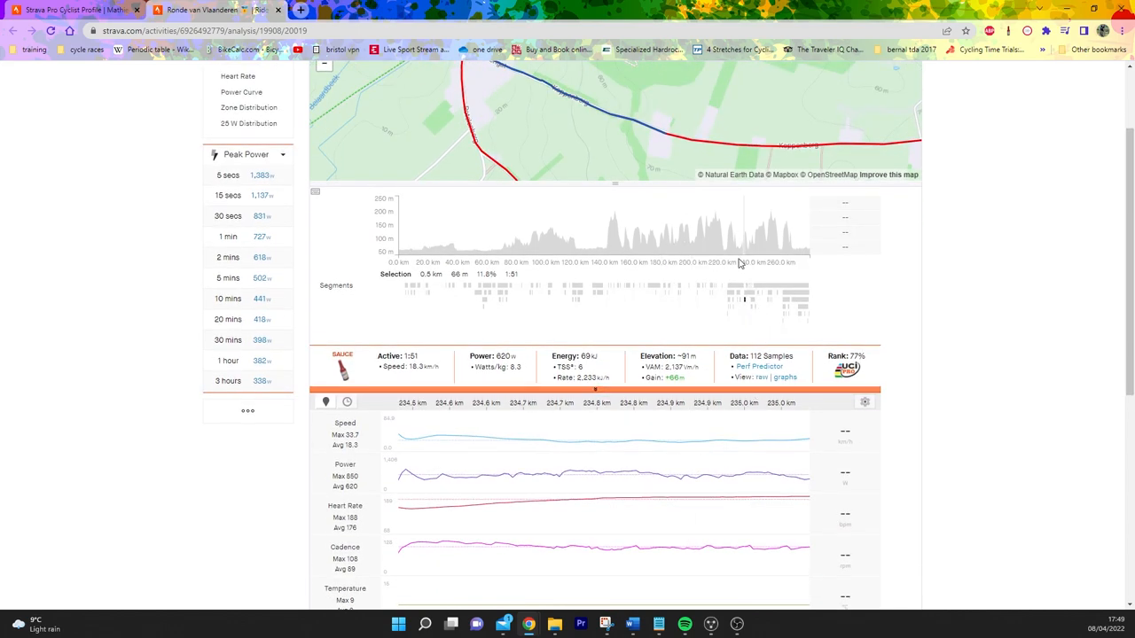
{"action": "mouse_move", "coordinate": [749, 305]}
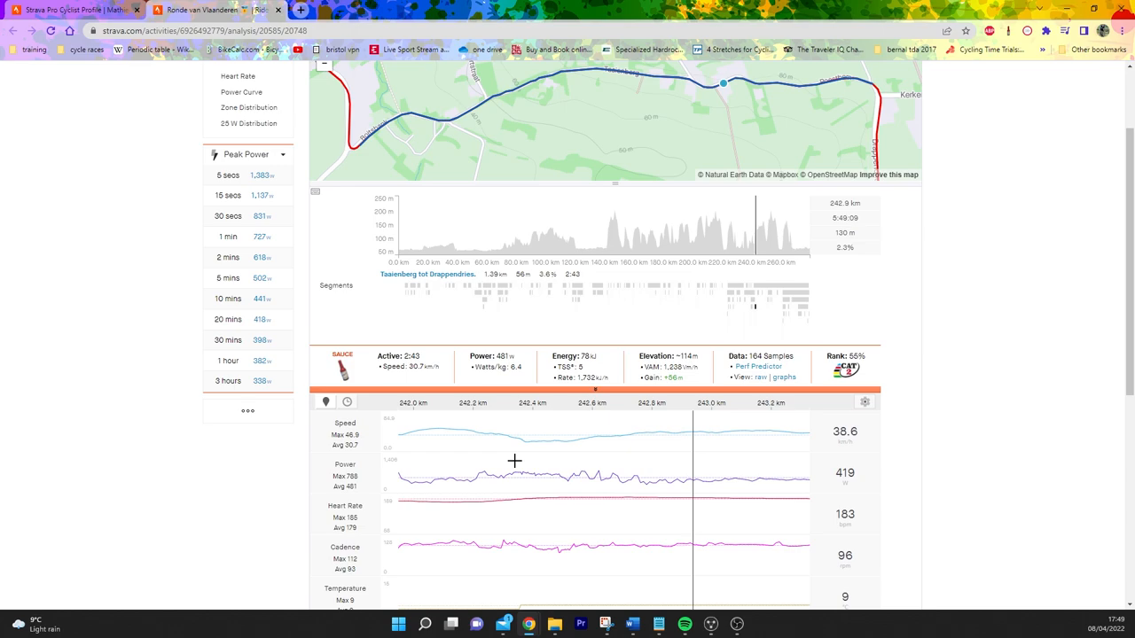
Step: Narrow the Taaienberg to its steepest 0.4 km near 242.3 km and pan the map along it
{"action": "left_click_drag", "start_coordinate": [515, 460], "coordinate": [617, 481]}
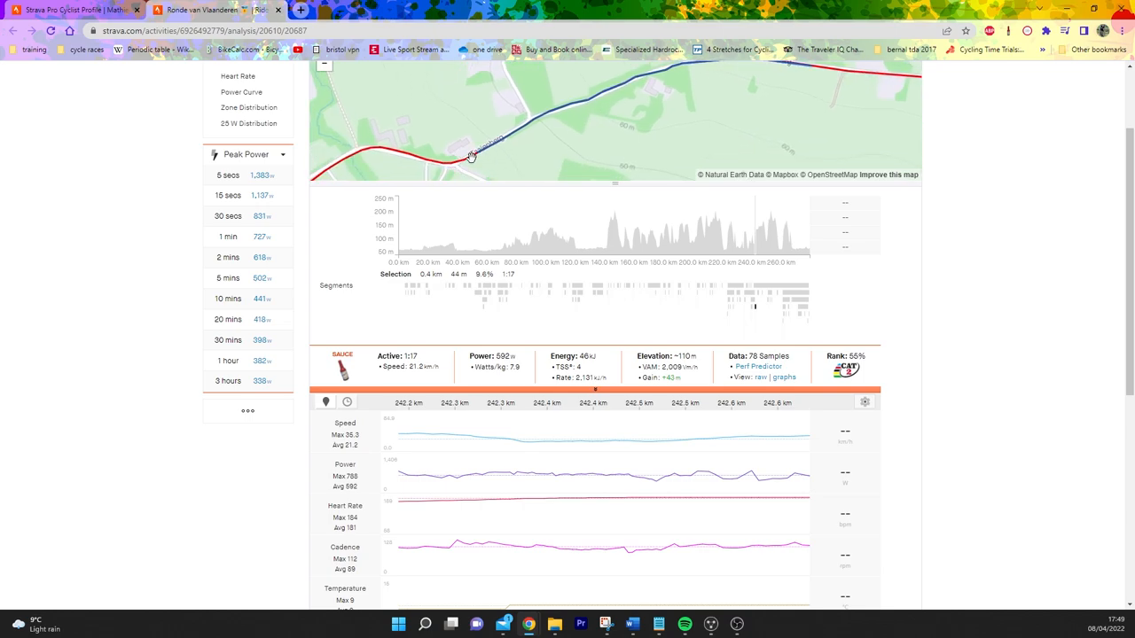
{"action": "left_click_drag", "start_coordinate": [473, 156], "coordinate": [805, 138]}
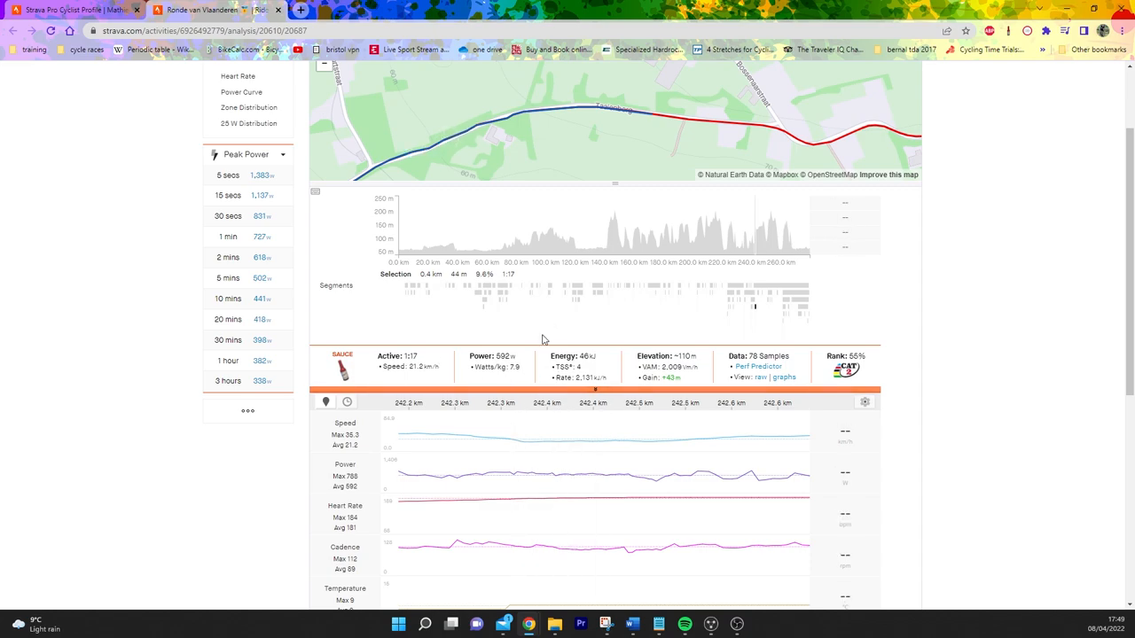
{"action": "mouse_move", "coordinate": [699, 422]}
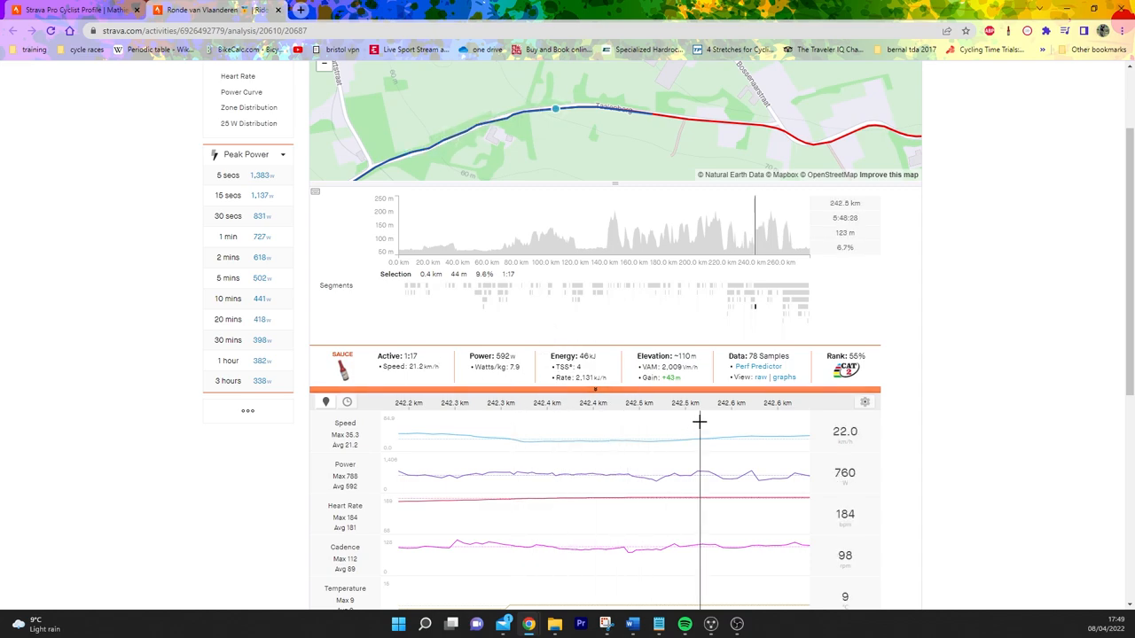
{"action": "mouse_move", "coordinate": [771, 302]}
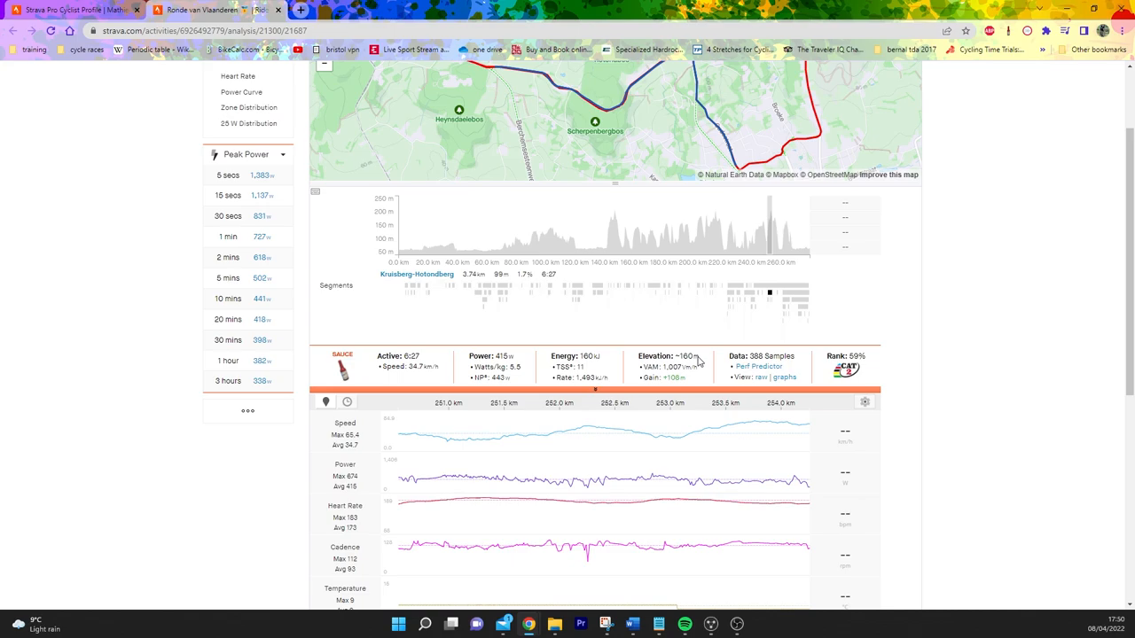
{"action": "mouse_move", "coordinate": [606, 460]}
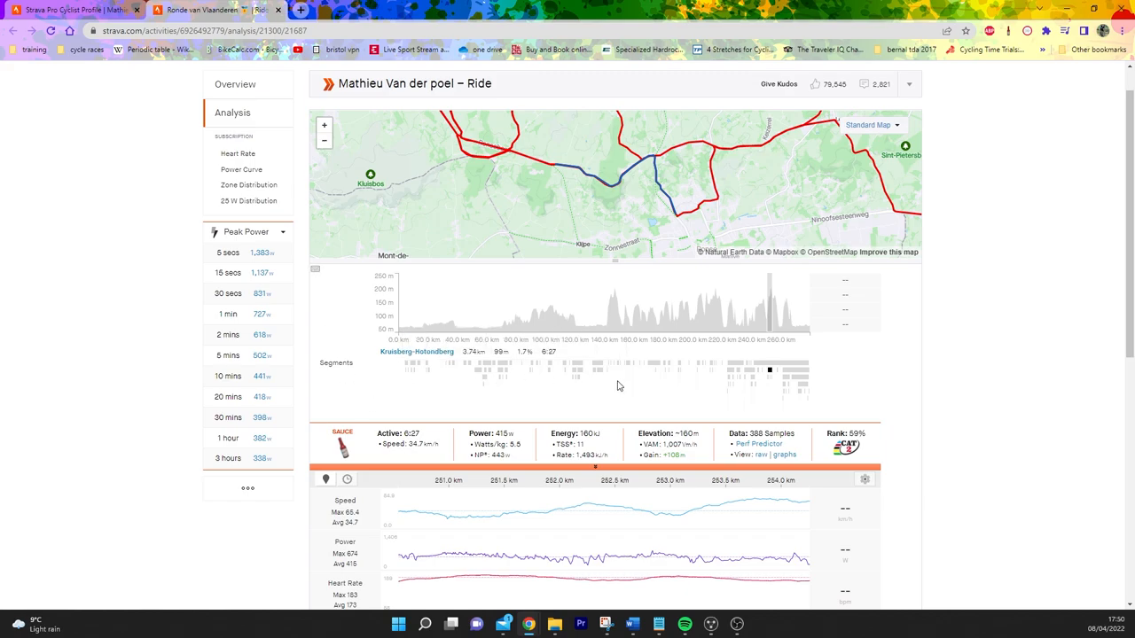
Step: Pan the map toward the final Oude Kwaremont Wall ascent near 261 km
{"action": "left_click_drag", "start_coordinate": [621, 186], "coordinate": [763, 192]}
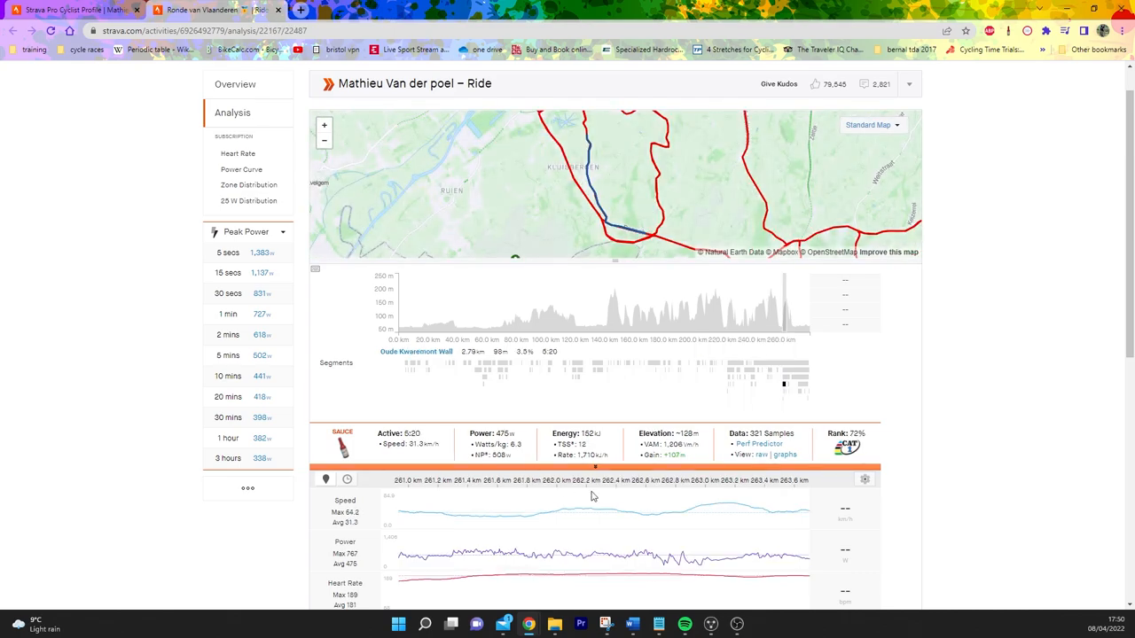
Step: Scroll down the analysis charts for the final Oude Kwaremont stretch near 261 km
{"action": "scroll", "scroll_direction": "down", "scroll_amount": 3}
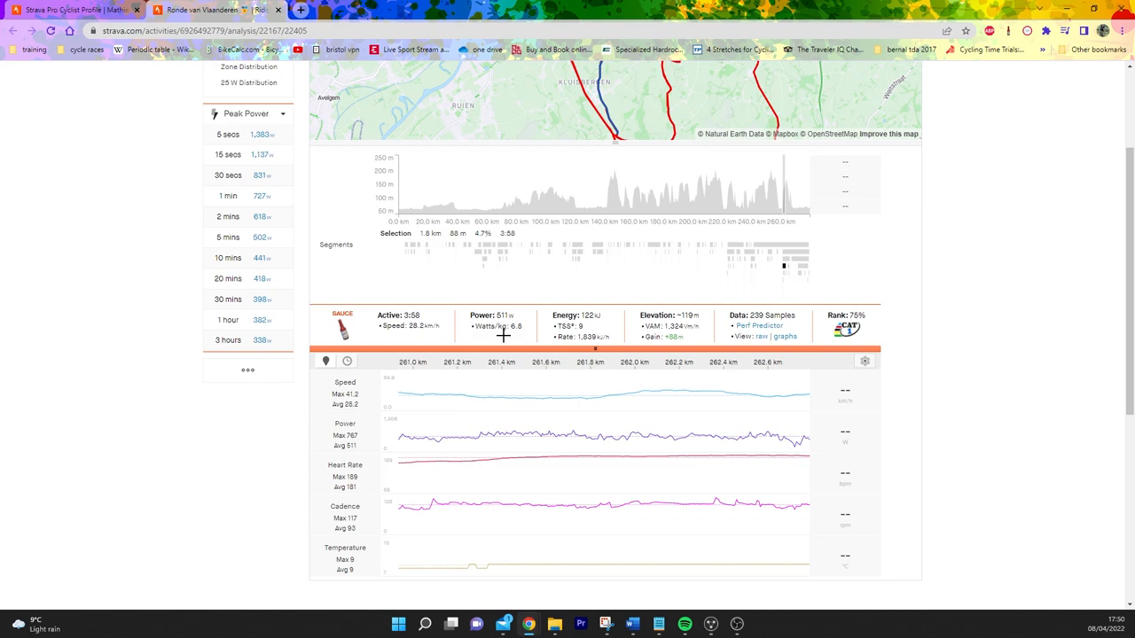
{"action": "mouse_move", "coordinate": [570, 479]}
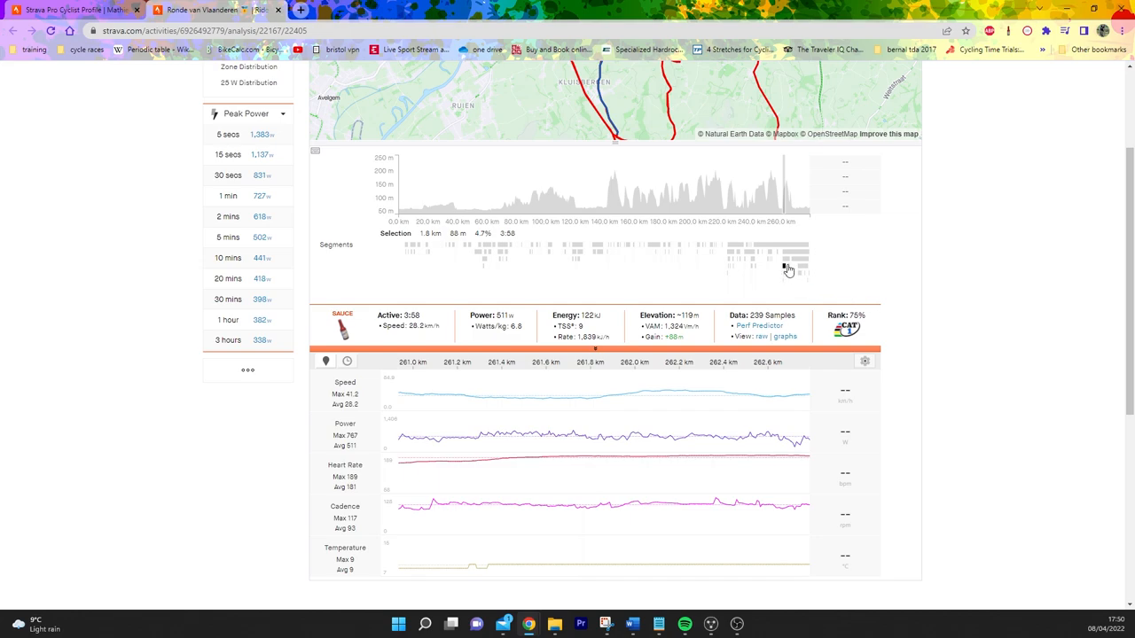
{"action": "mouse_move", "coordinate": [787, 268]}
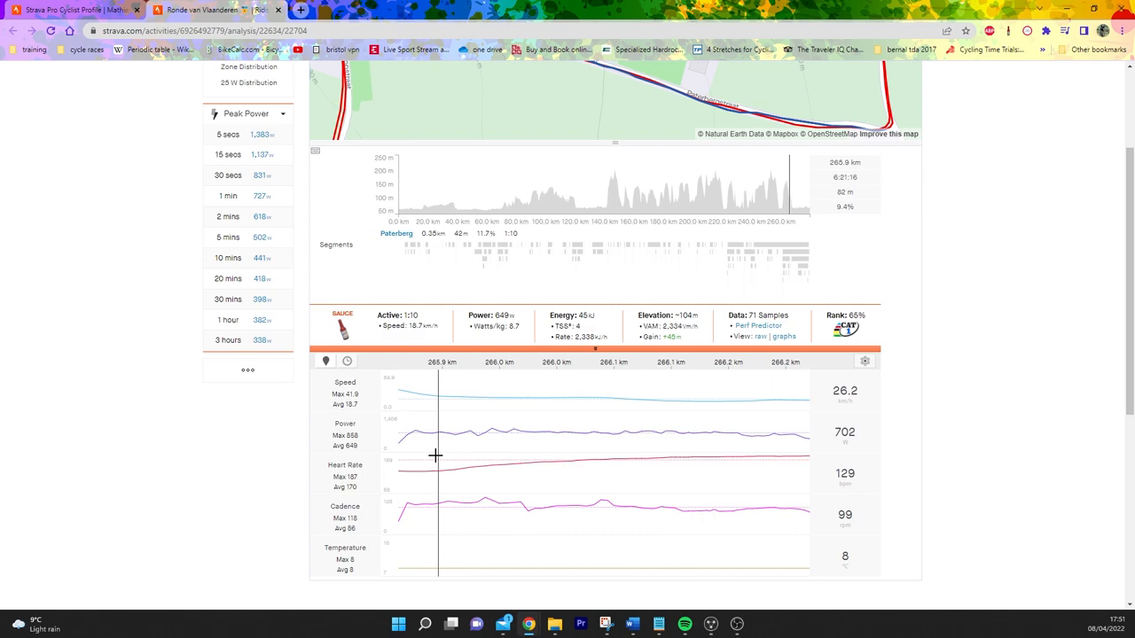
{"action": "mouse_move", "coordinate": [406, 461]}
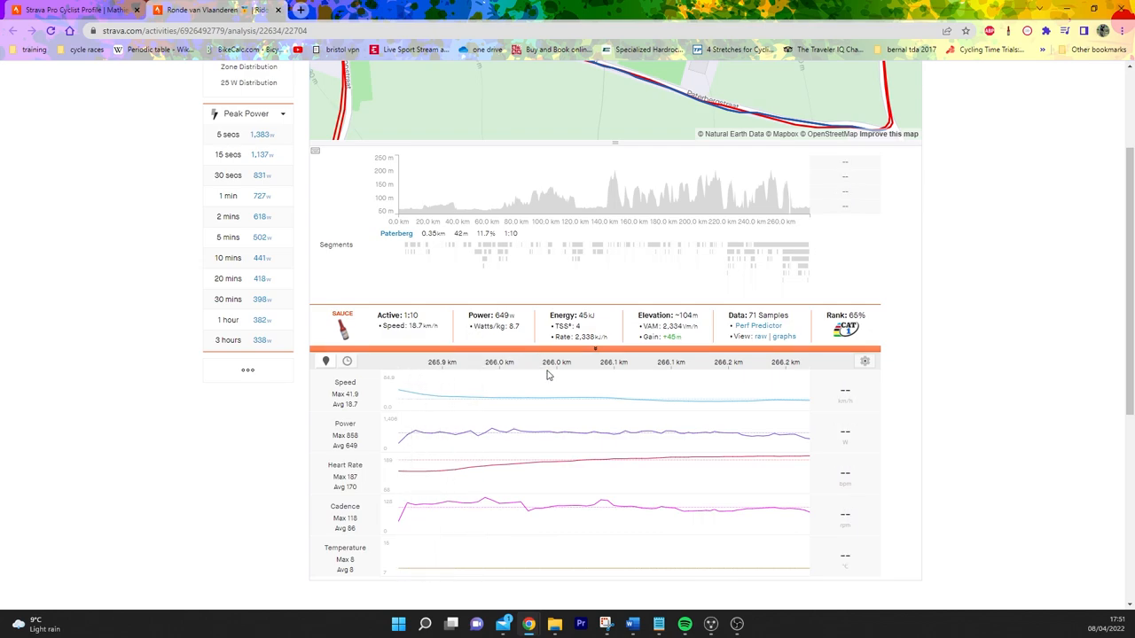
{"action": "mouse_move", "coordinate": [416, 412]}
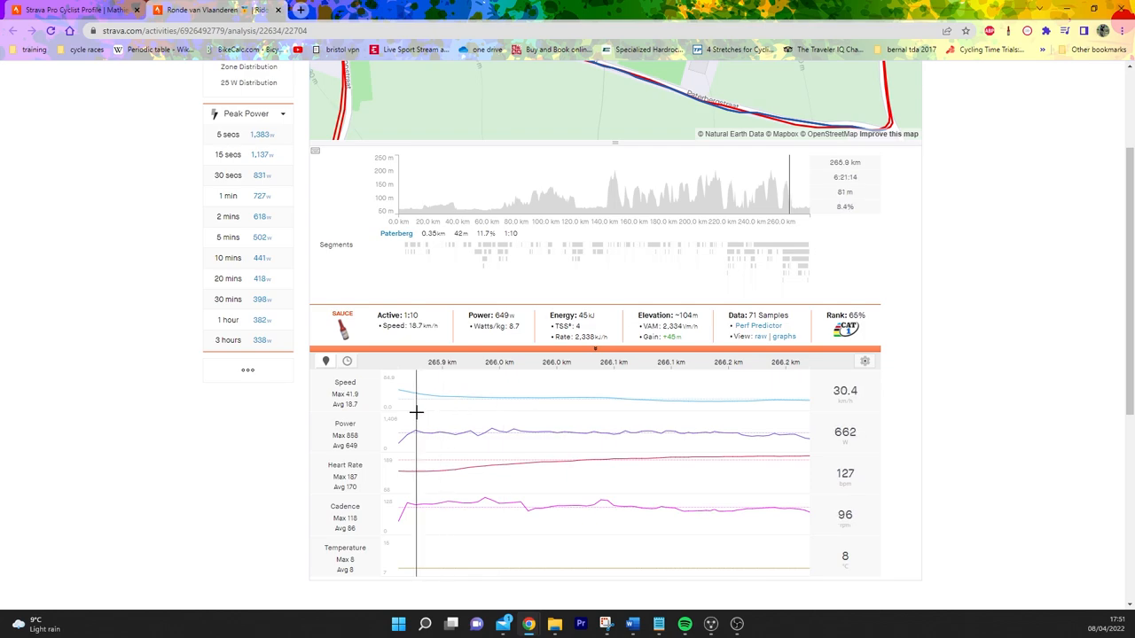
{"action": "mouse_move", "coordinate": [700, 420]}
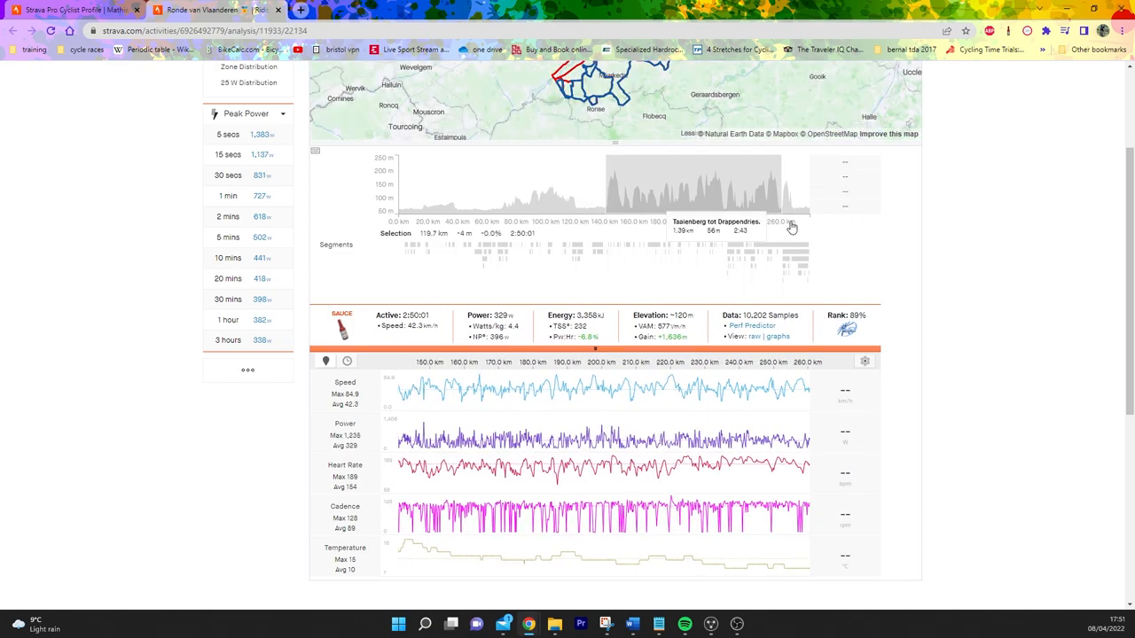
{"action": "mouse_move", "coordinate": [793, 186]}
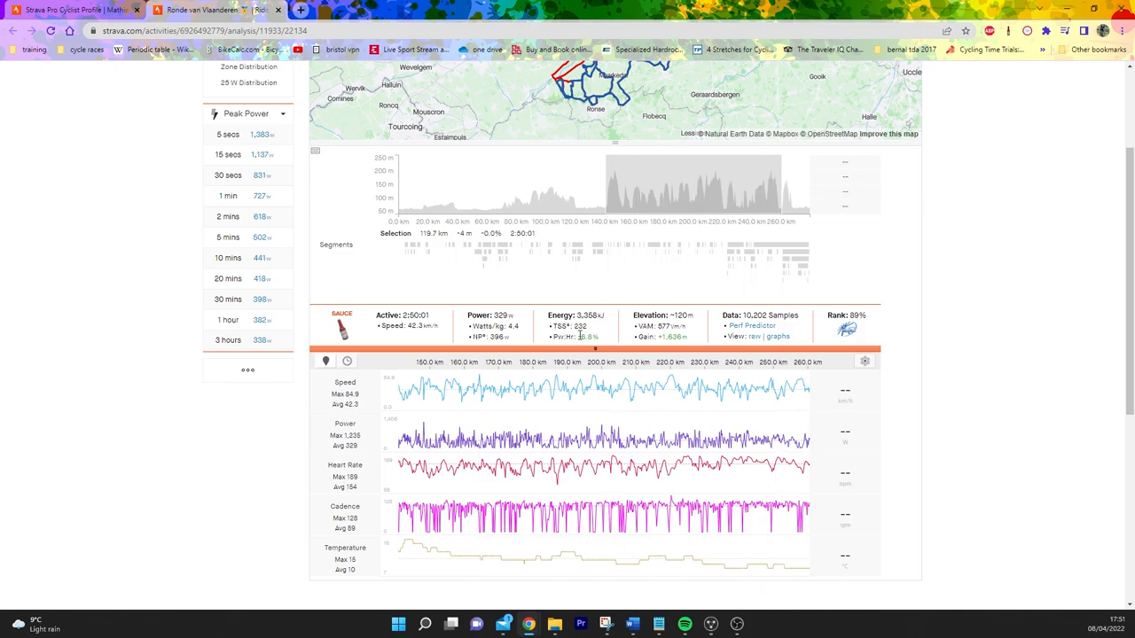
{"action": "mouse_move", "coordinate": [543, 334]}
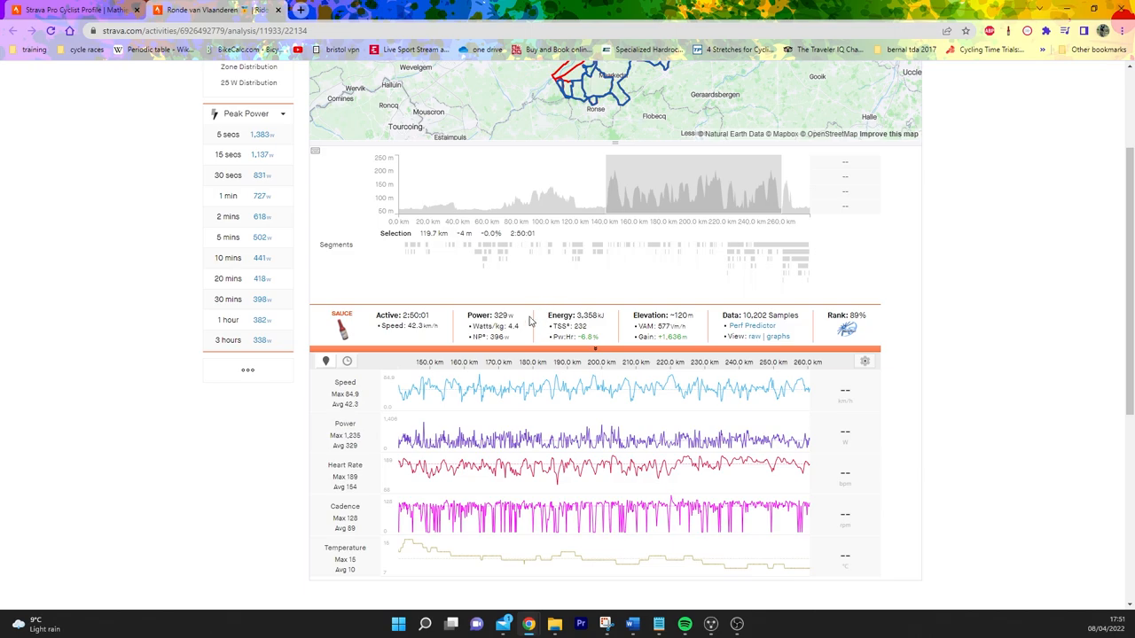
{"action": "mouse_move", "coordinate": [551, 317]}
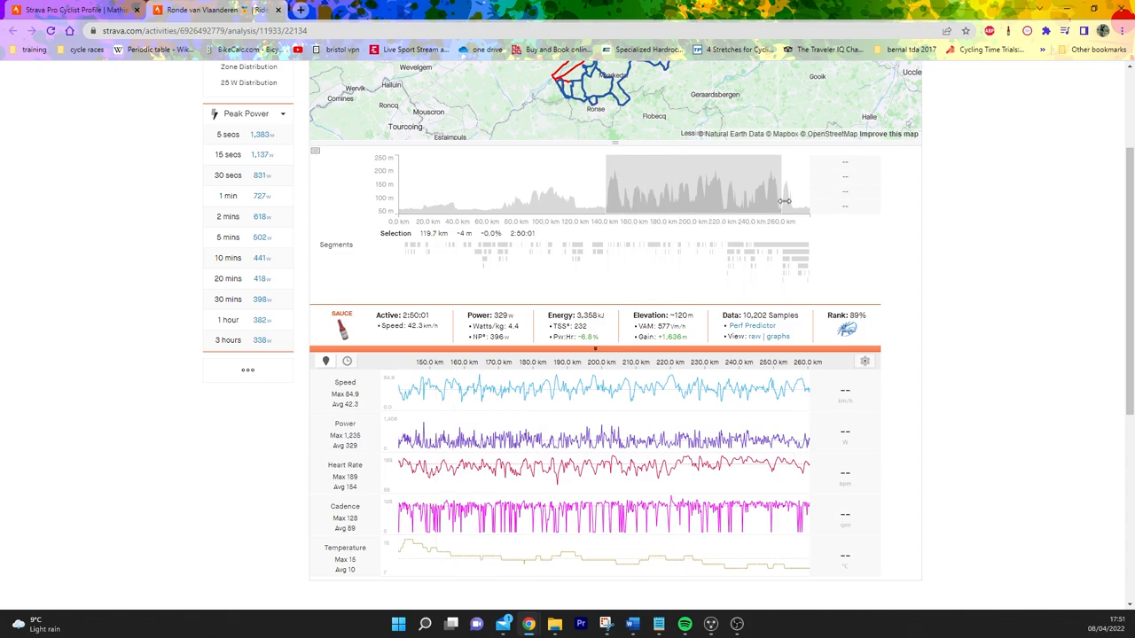
{"action": "mouse_move", "coordinate": [785, 202]}
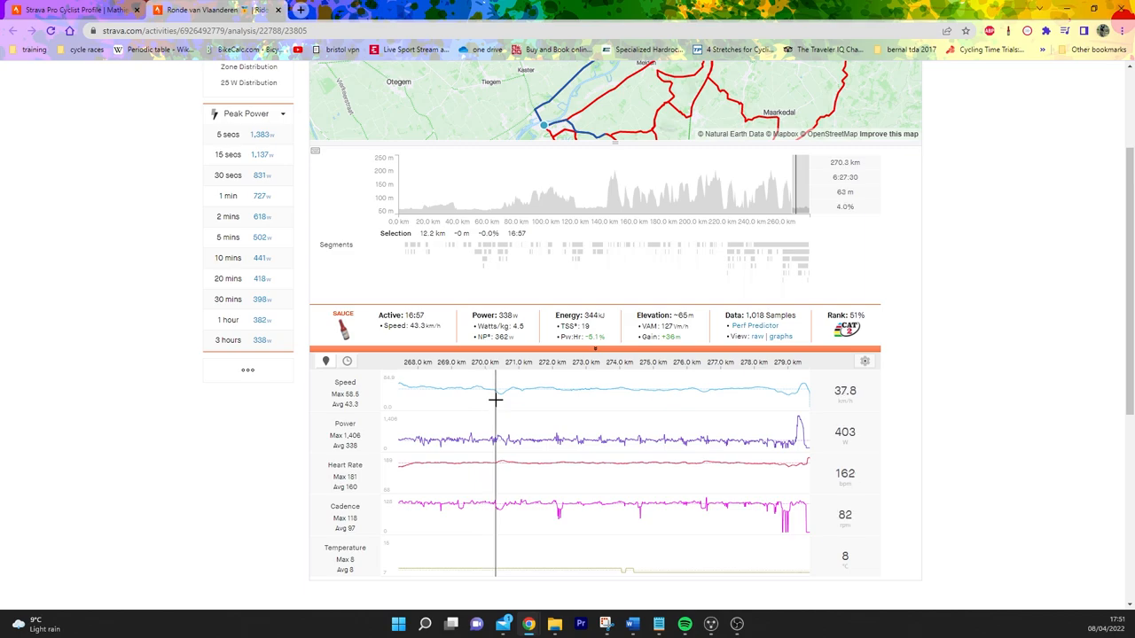
{"action": "mouse_move", "coordinate": [606, 330]}
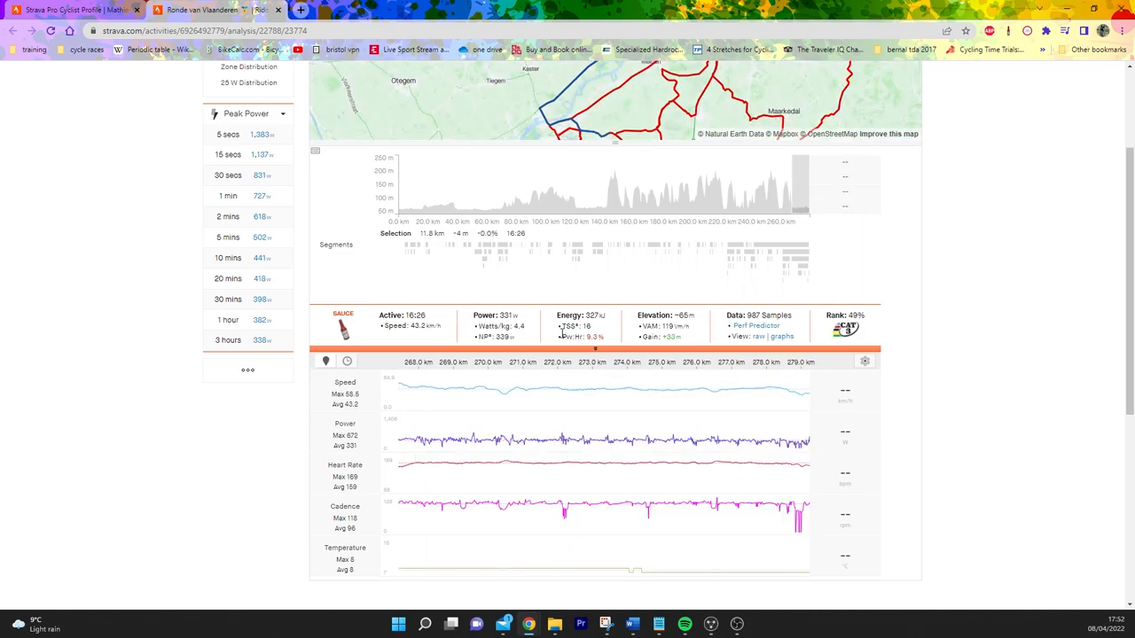
{"action": "mouse_move", "coordinate": [559, 358]}
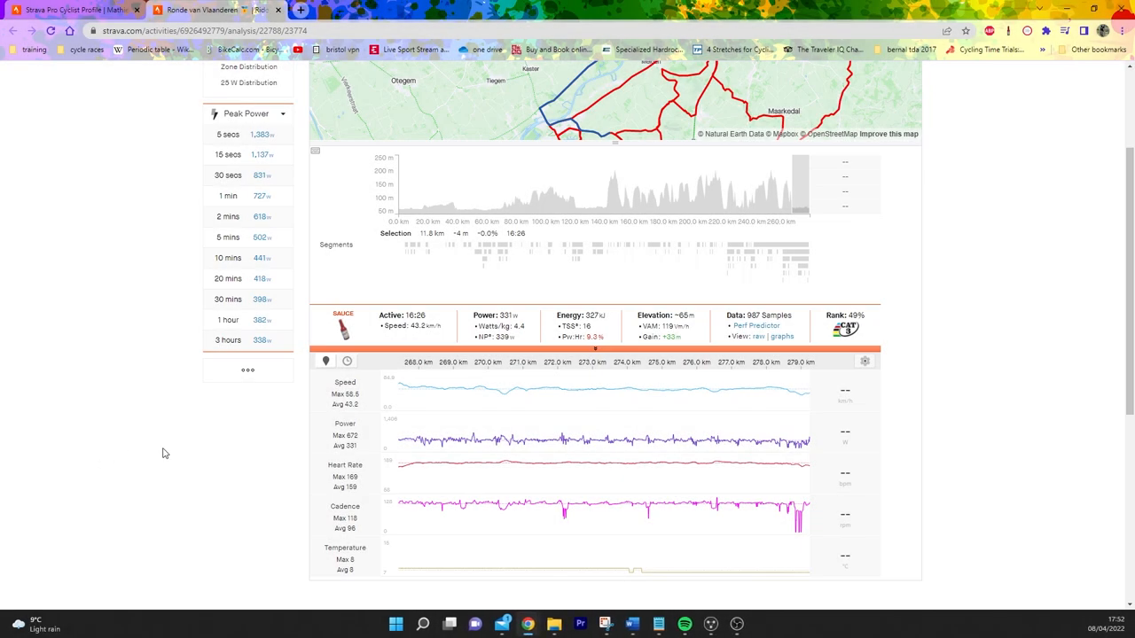
{"action": "mouse_move", "coordinate": [795, 429]}
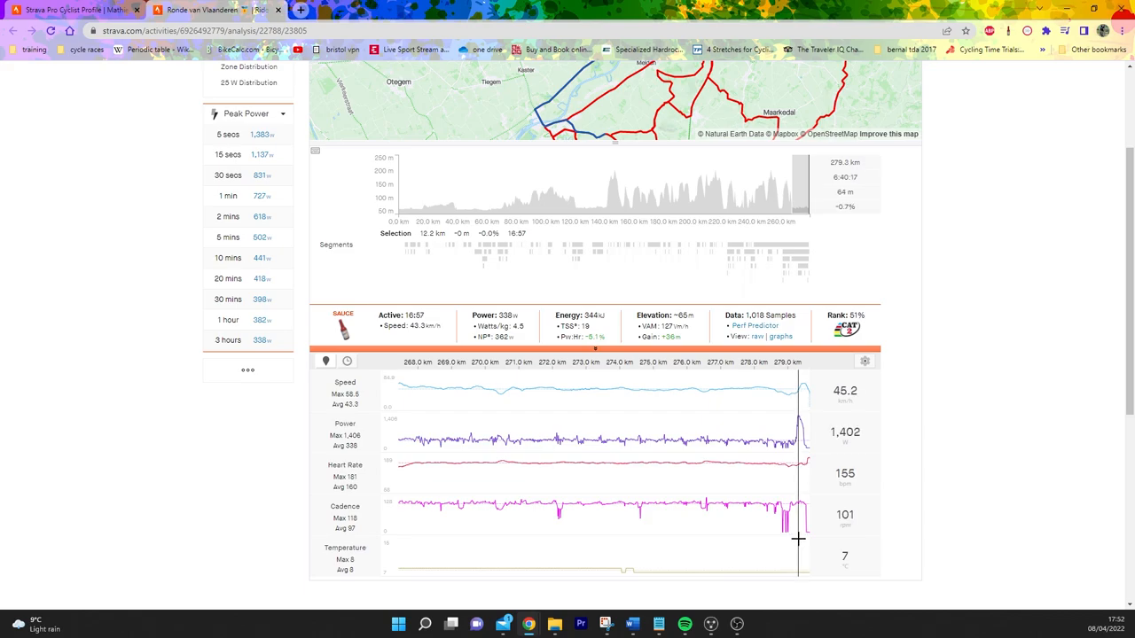
{"action": "mouse_move", "coordinate": [705, 530]}
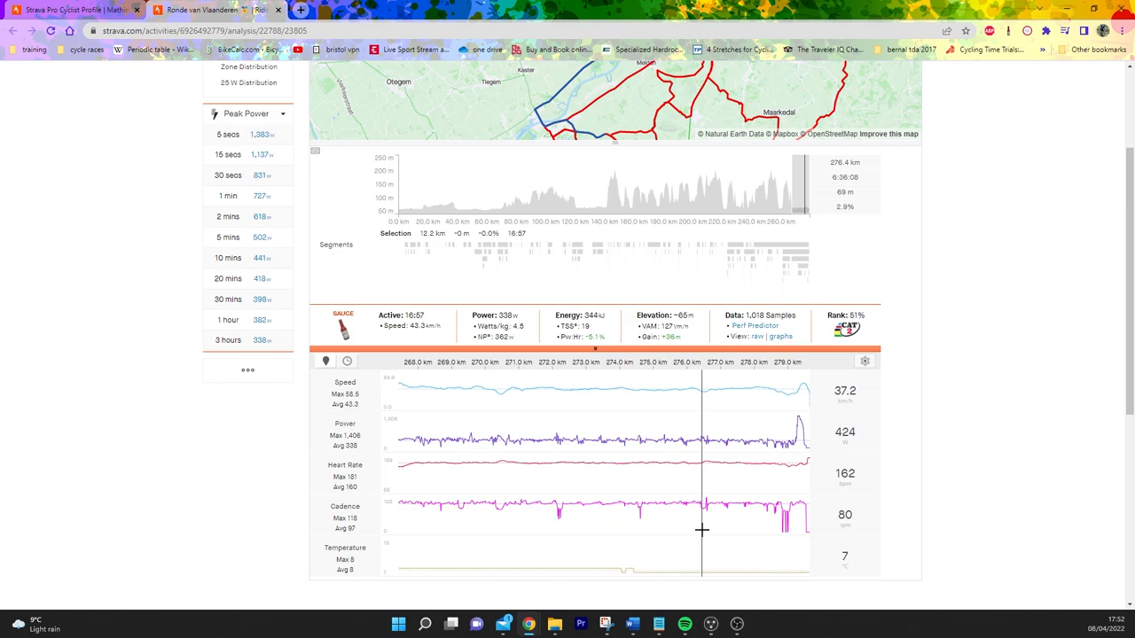
{"action": "mouse_move", "coordinate": [767, 559]}
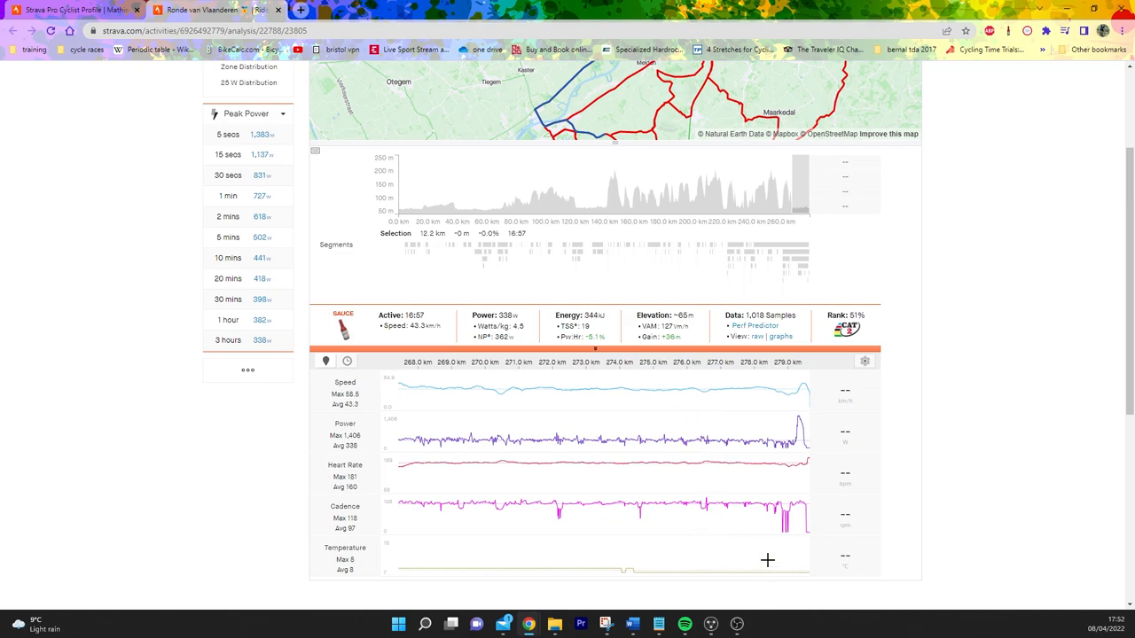
{"action": "mouse_move", "coordinate": [805, 509]}
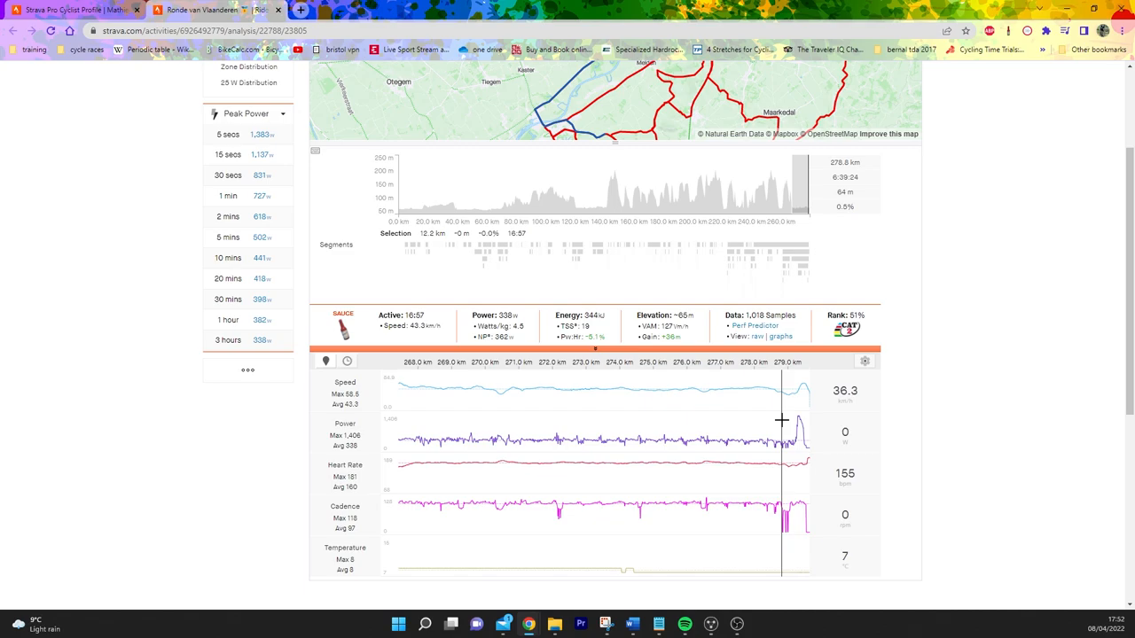
{"action": "mouse_move", "coordinate": [785, 419]}
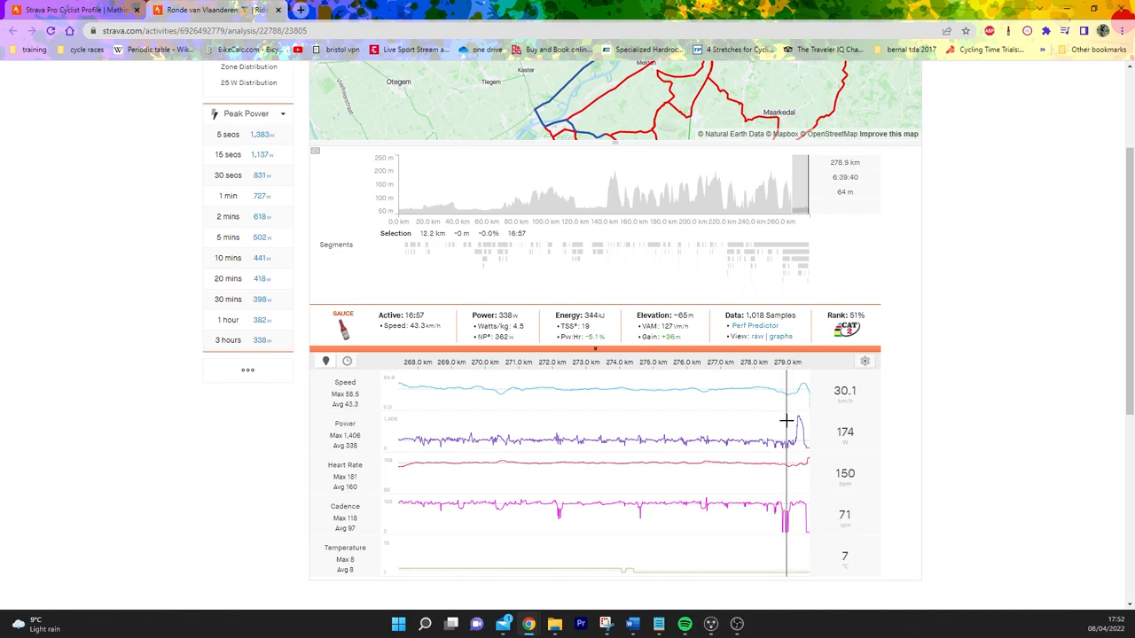
{"action": "mouse_move", "coordinate": [763, 457]}
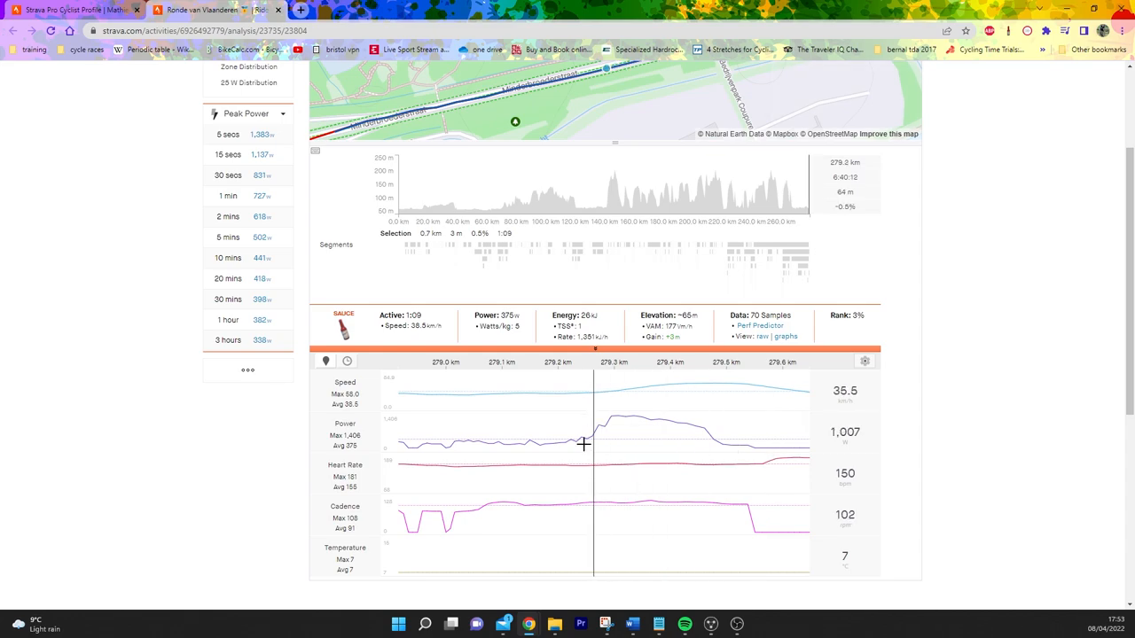
{"action": "mouse_move", "coordinate": [598, 442]}
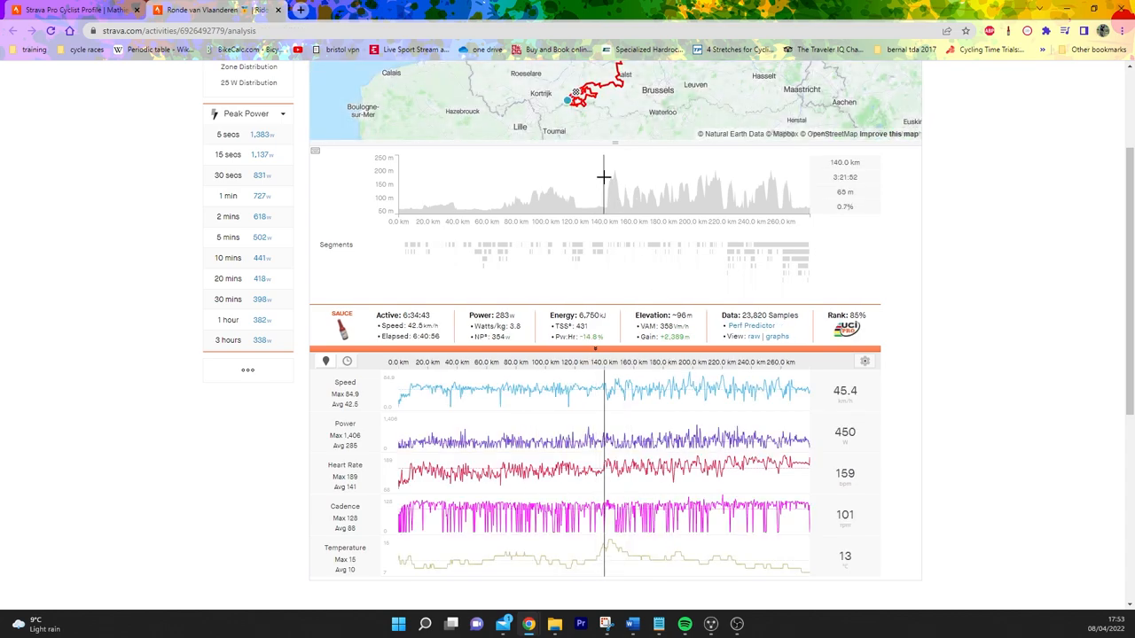
{"action": "left_click_drag", "start_coordinate": [605, 187], "coordinate": [809, 186]}
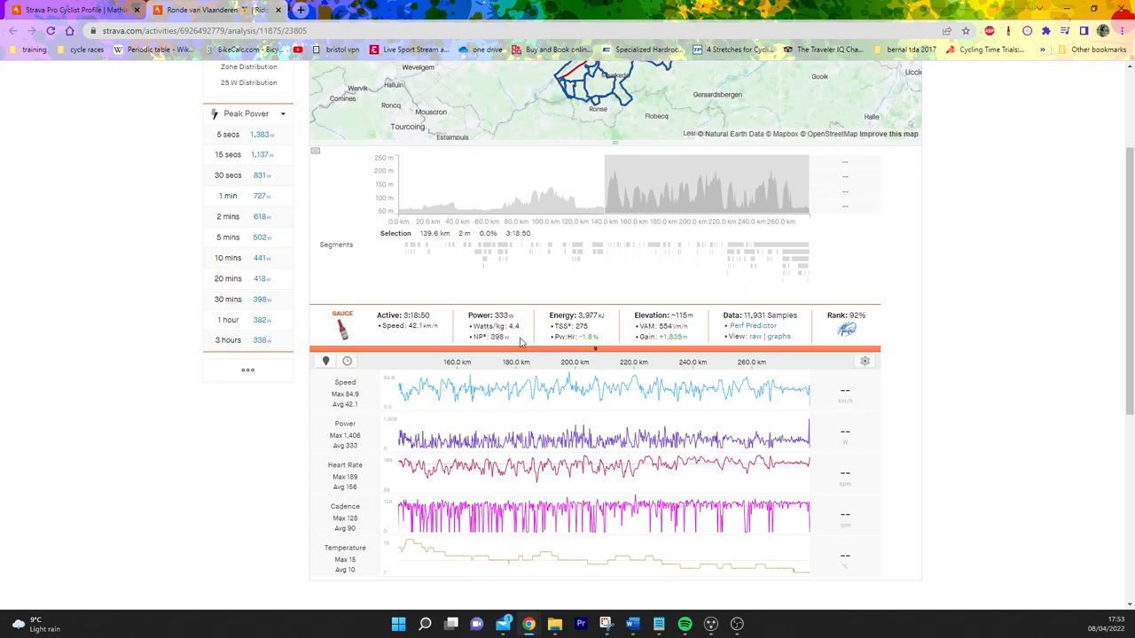
{"action": "mouse_move", "coordinate": [468, 342]}
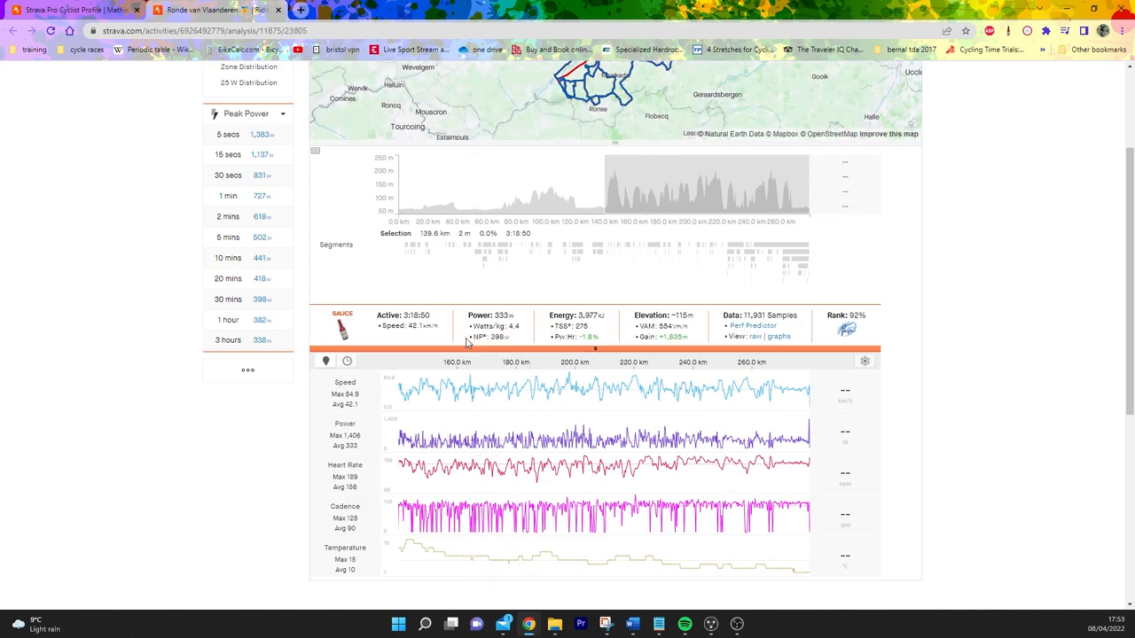
{"action": "mouse_move", "coordinate": [823, 370]}
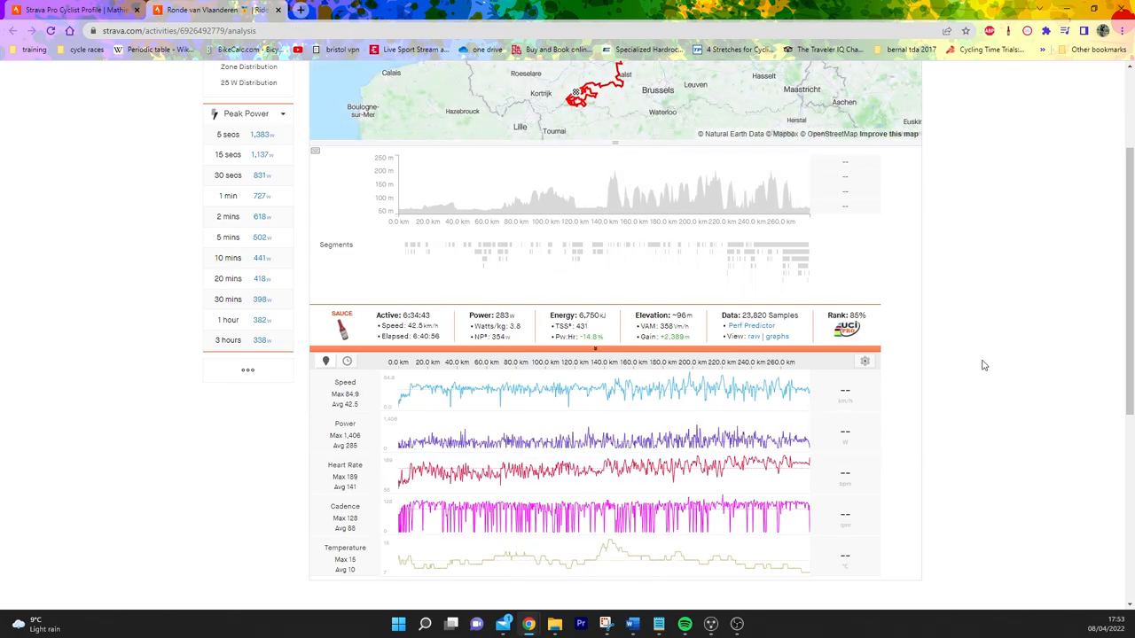
{"action": "mouse_move", "coordinate": [764, 168]}
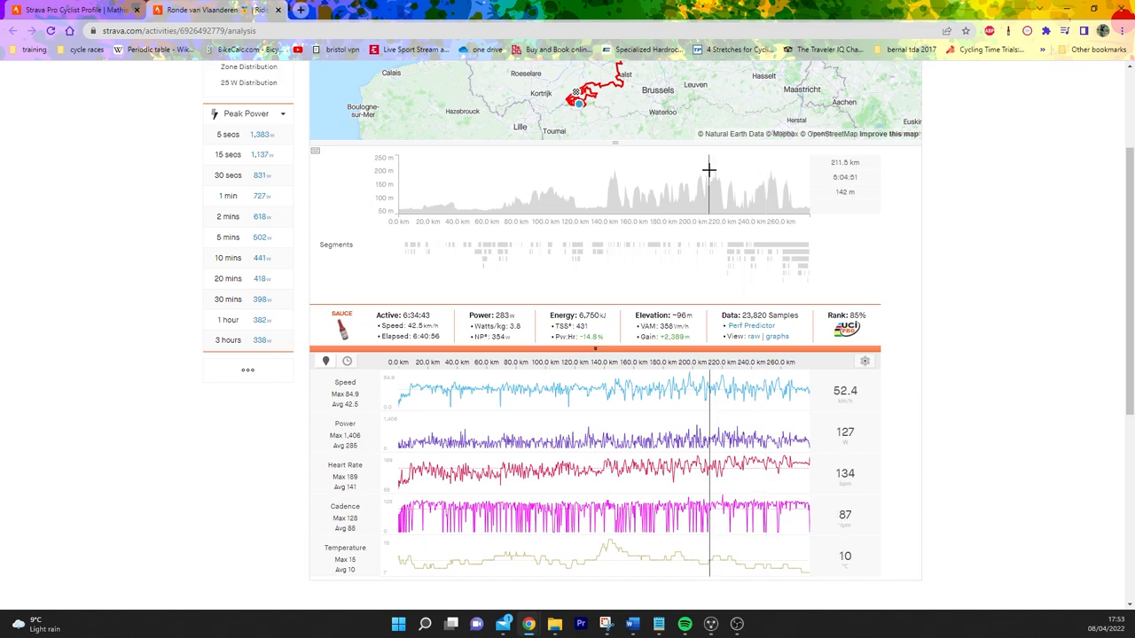
{"action": "mouse_move", "coordinate": [707, 253]}
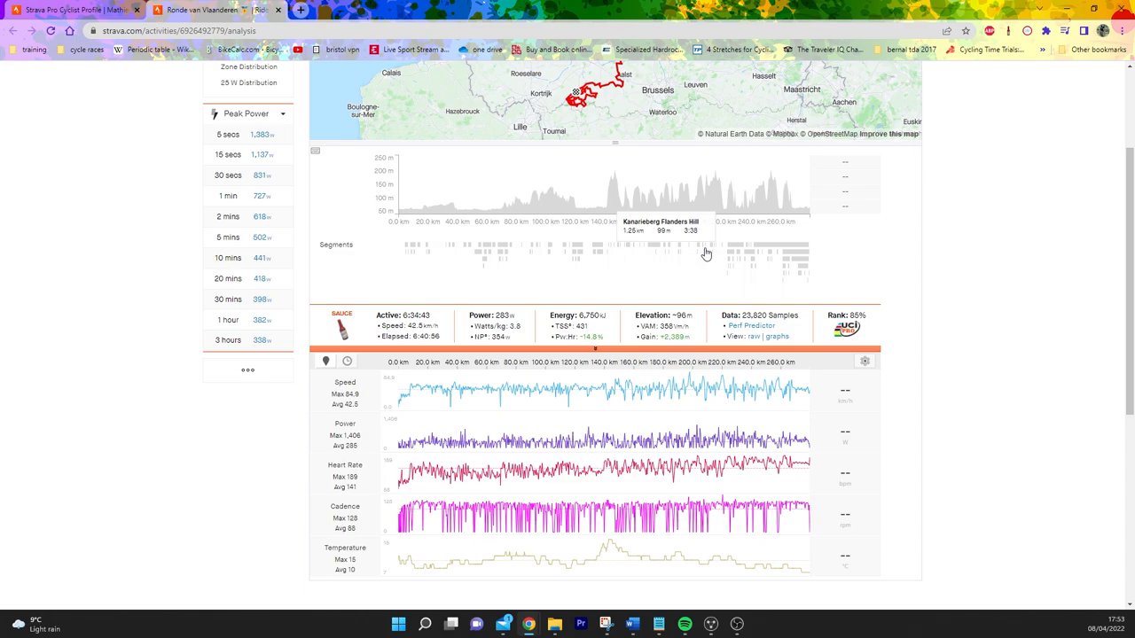
{"action": "mouse_move", "coordinate": [697, 248]}
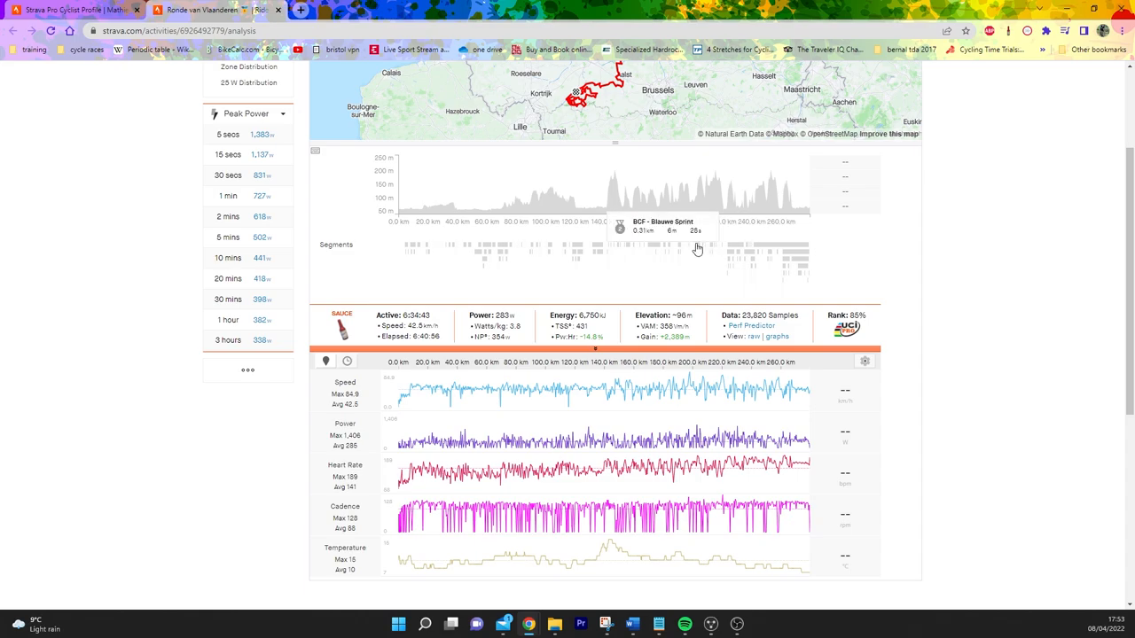